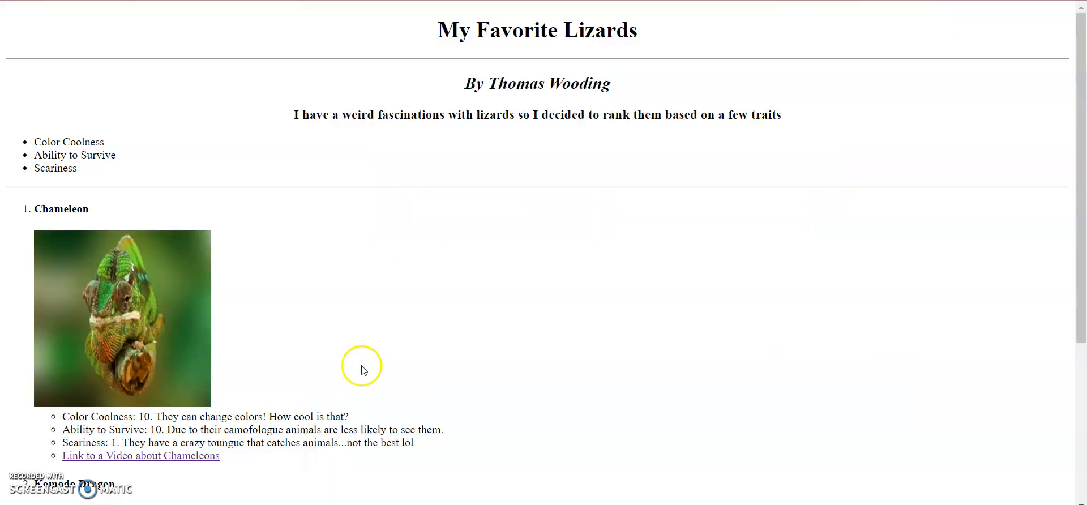
{"action": "mouse_move", "coordinate": [554, 144]}
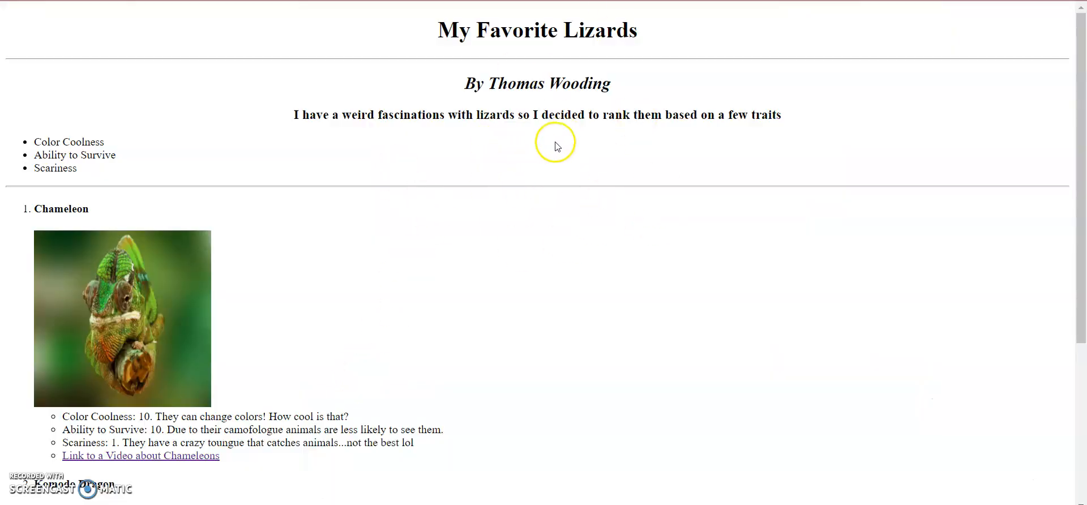
{"action": "mouse_move", "coordinate": [172, 143]}
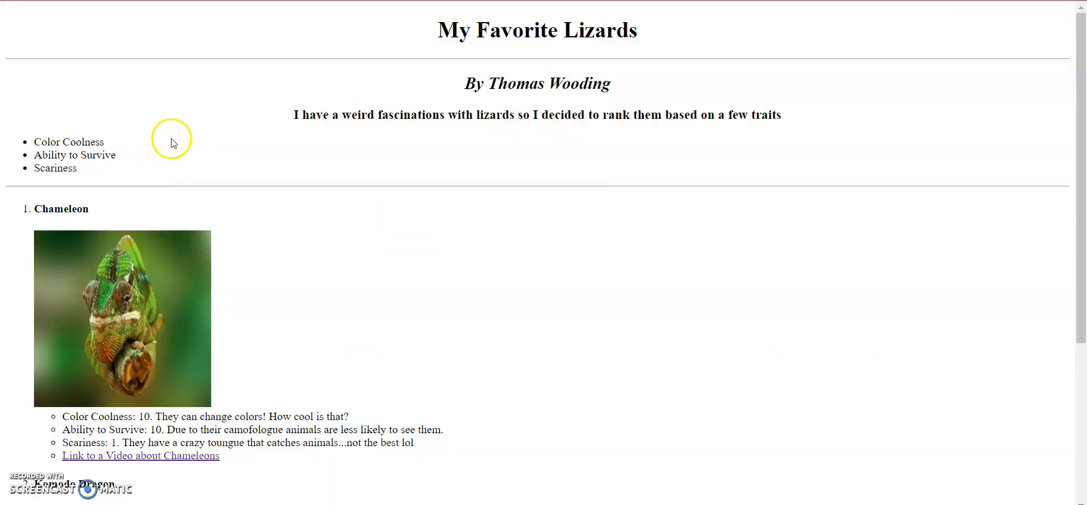
{"action": "mouse_move", "coordinate": [61, 317]}
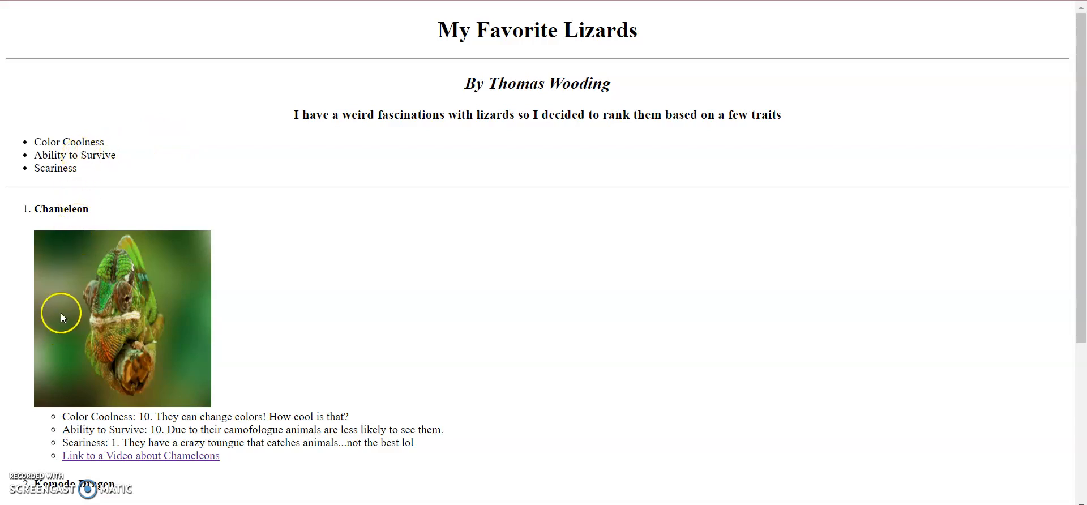
{"action": "mouse_move", "coordinate": [503, 113]}
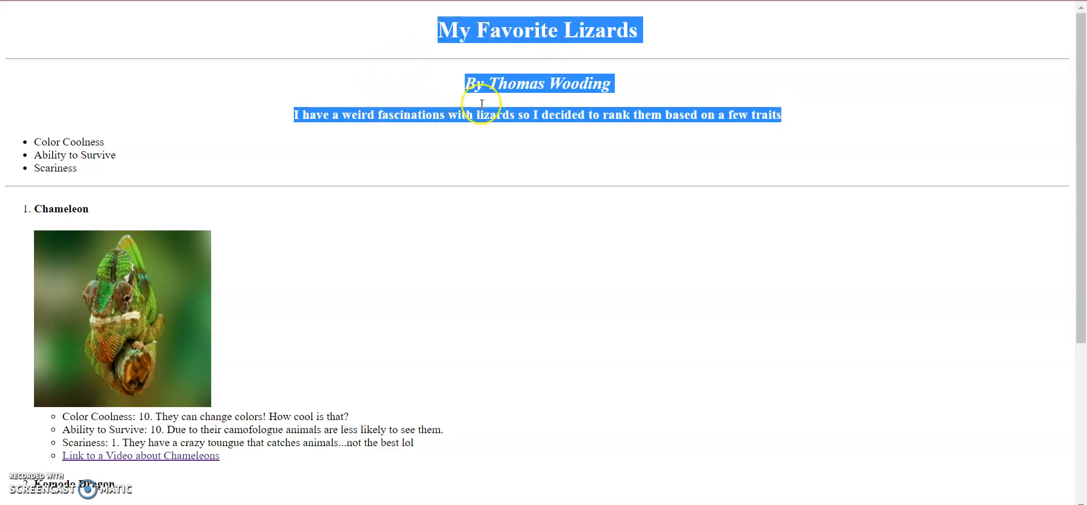
{"action": "mouse_move", "coordinate": [630, 38]}
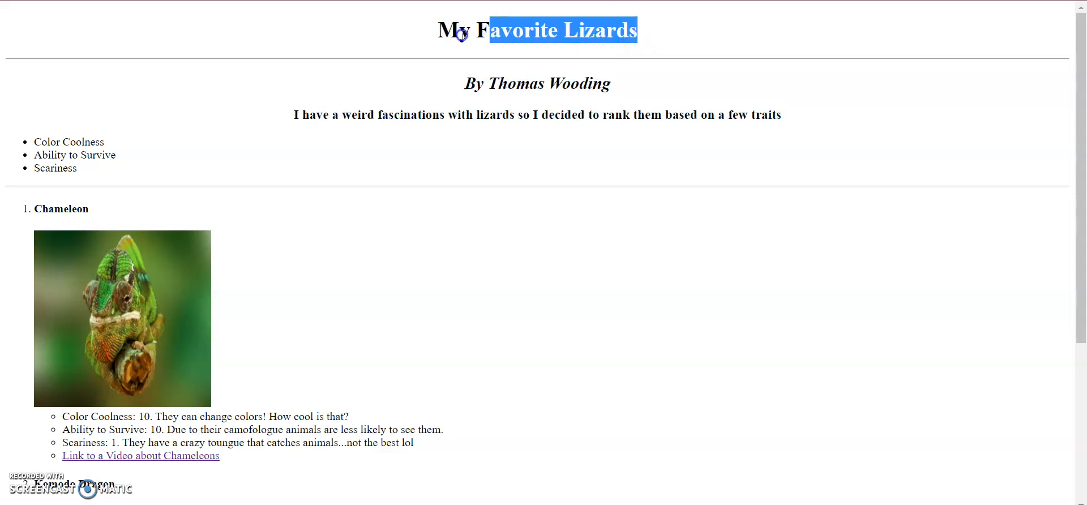
Name a new sandbox program Animal_List and create it as an HTML program.
{"action": "left_click", "coordinate": [488, 64]}
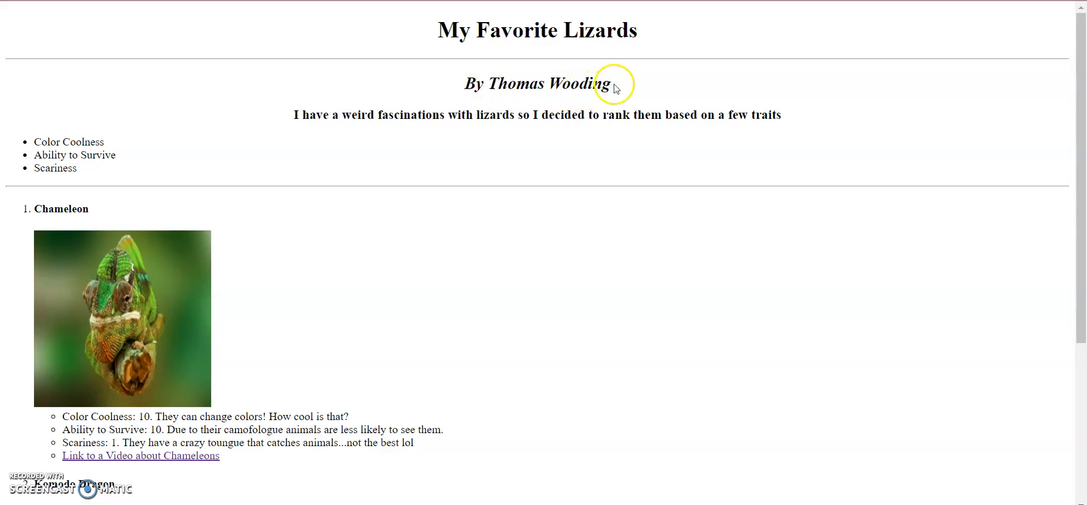
{"action": "left_click_drag", "start_coordinate": [615, 83], "coordinate": [294, 115]}
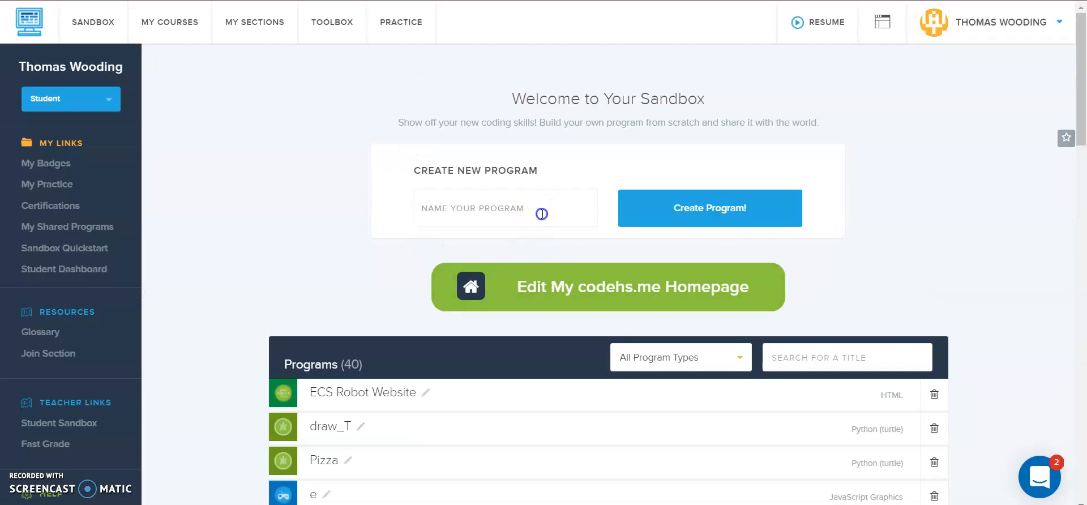
{"action": "type", "text": "Animal_List"}
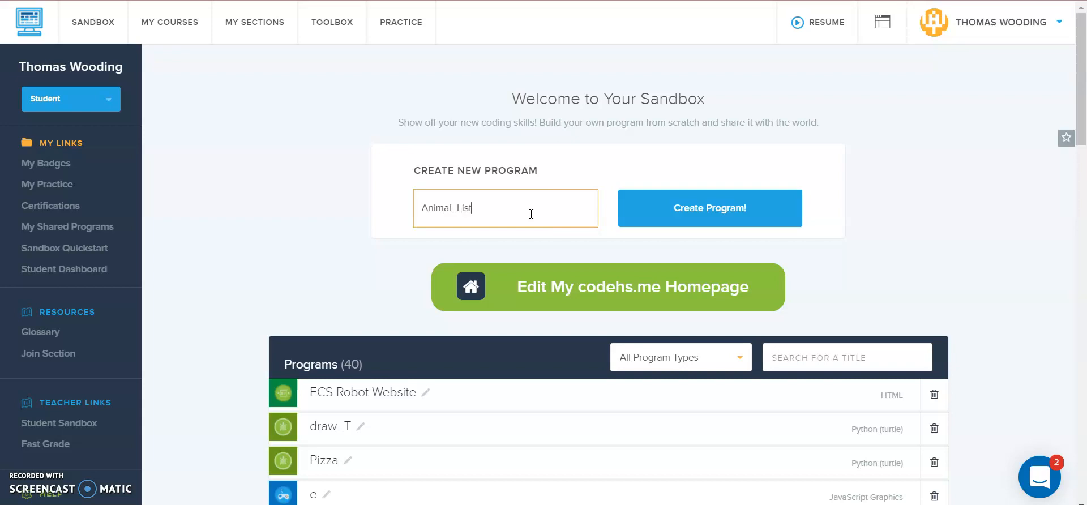
{"action": "left_click", "coordinate": [708, 208]}
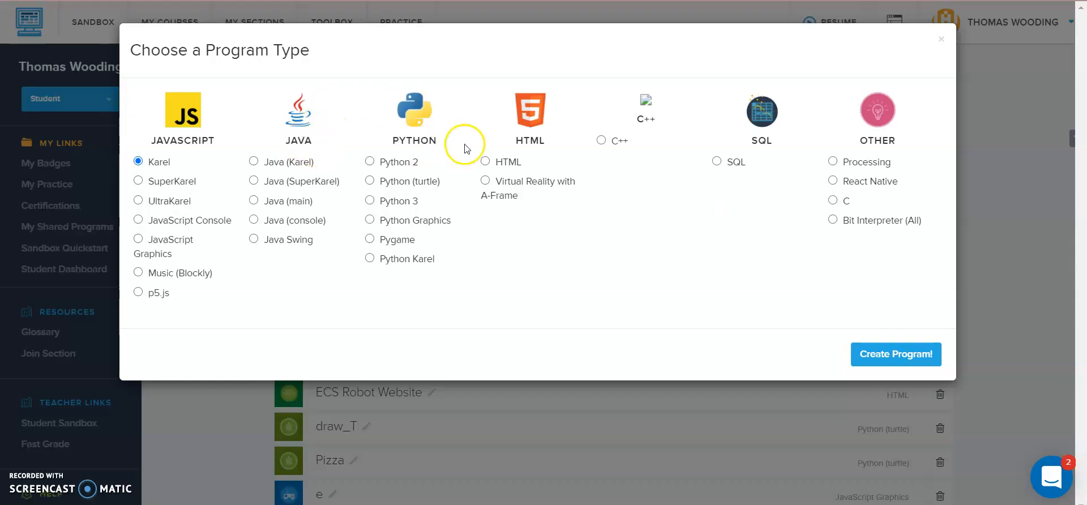
{"action": "left_click", "coordinate": [485, 161]}
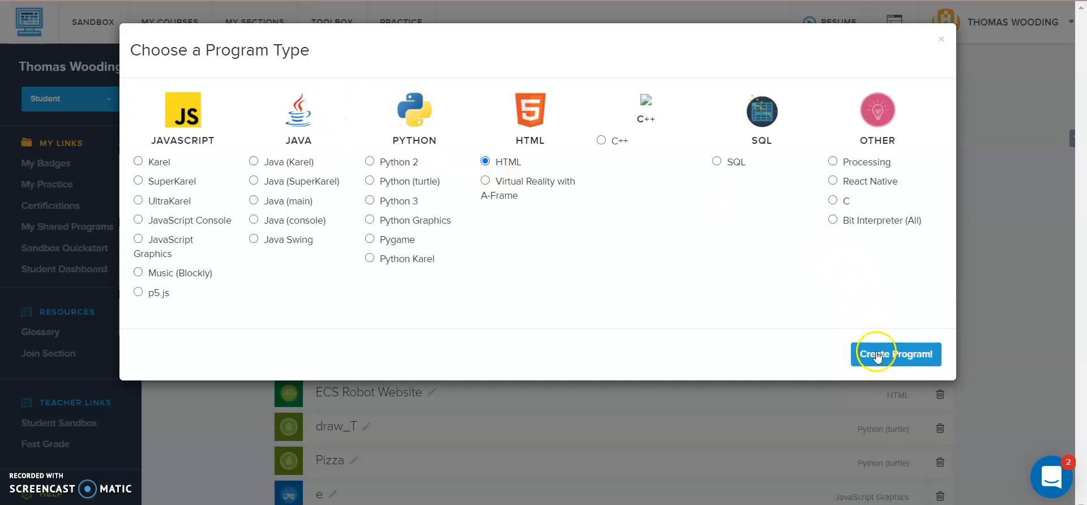
{"action": "left_click", "coordinate": [895, 354]}
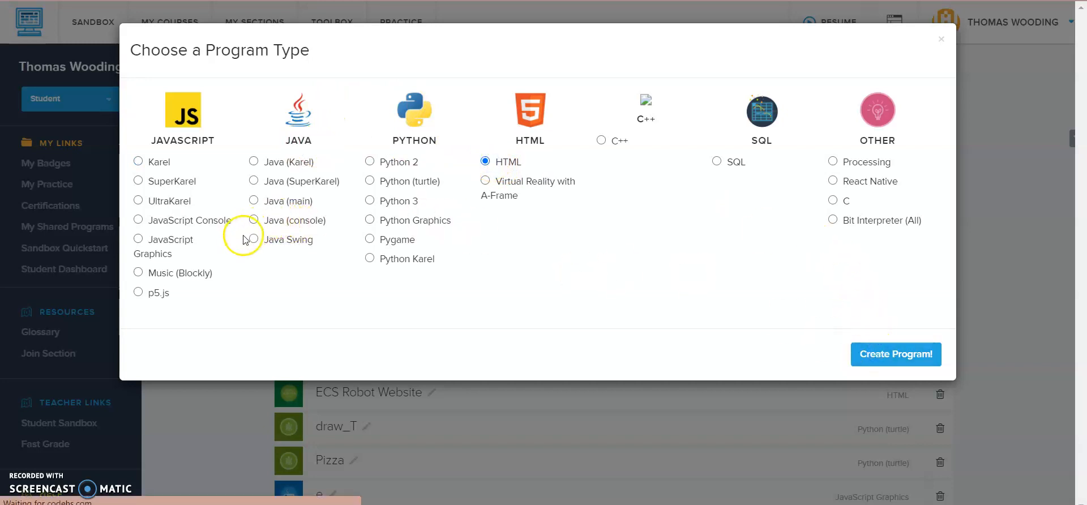
{"action": "left_click", "coordinate": [895, 354]}
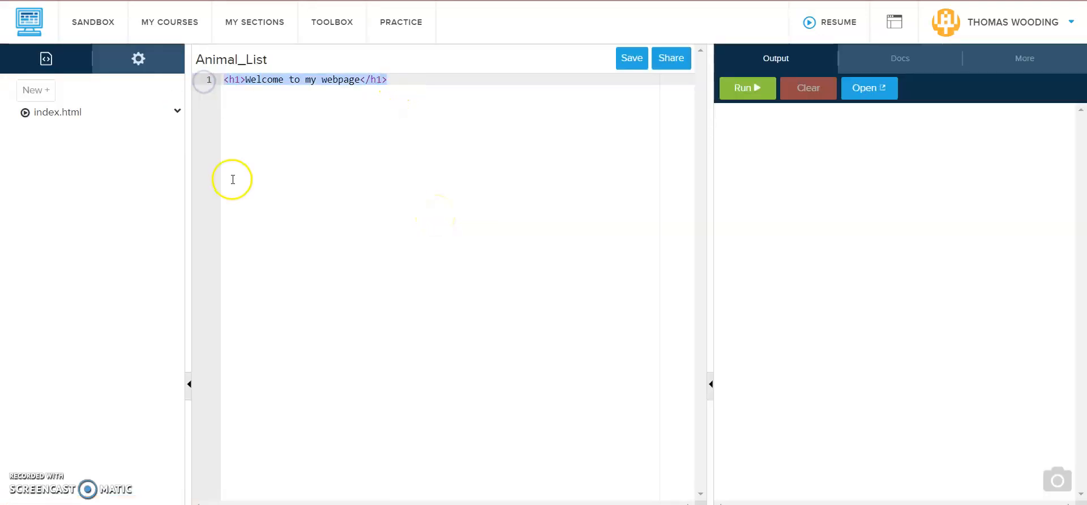
Insert the Docs HTML File Skeleton and retitle the page 'My Favorite Fish'.
{"action": "left_click", "coordinate": [898, 58]}
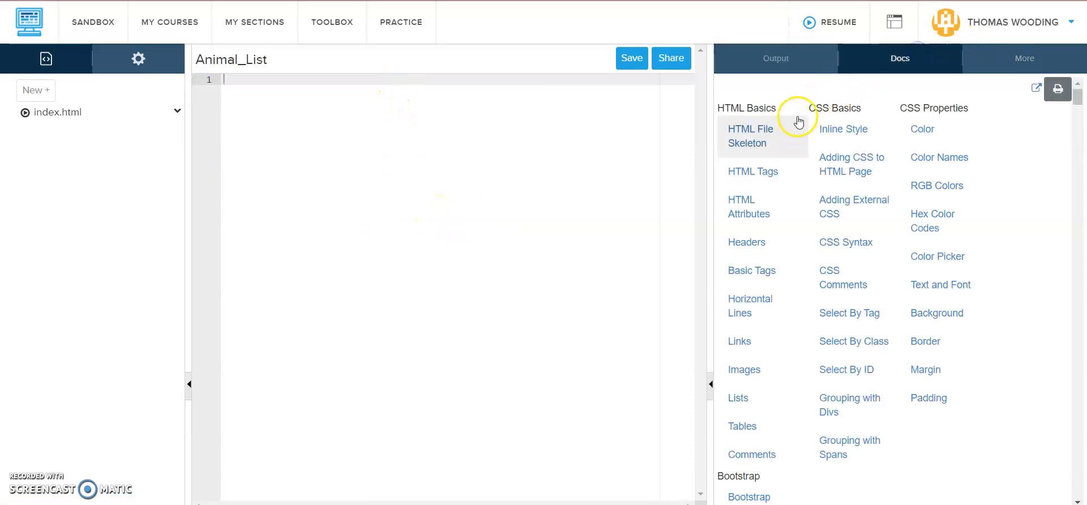
{"action": "left_click", "coordinate": [749, 135]}
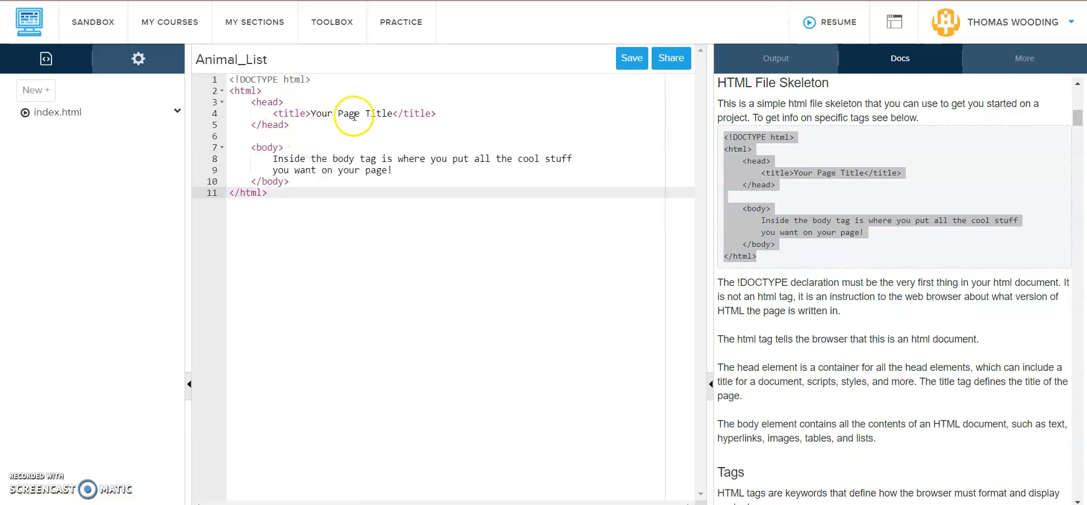
{"action": "double_click", "coordinate": [348, 113]}
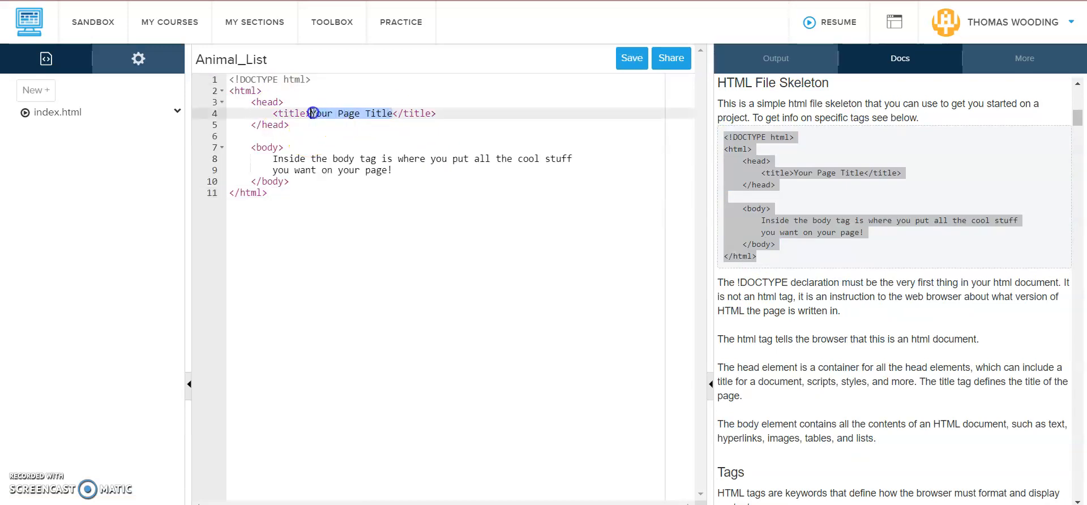
{"action": "type", "text": "My"}
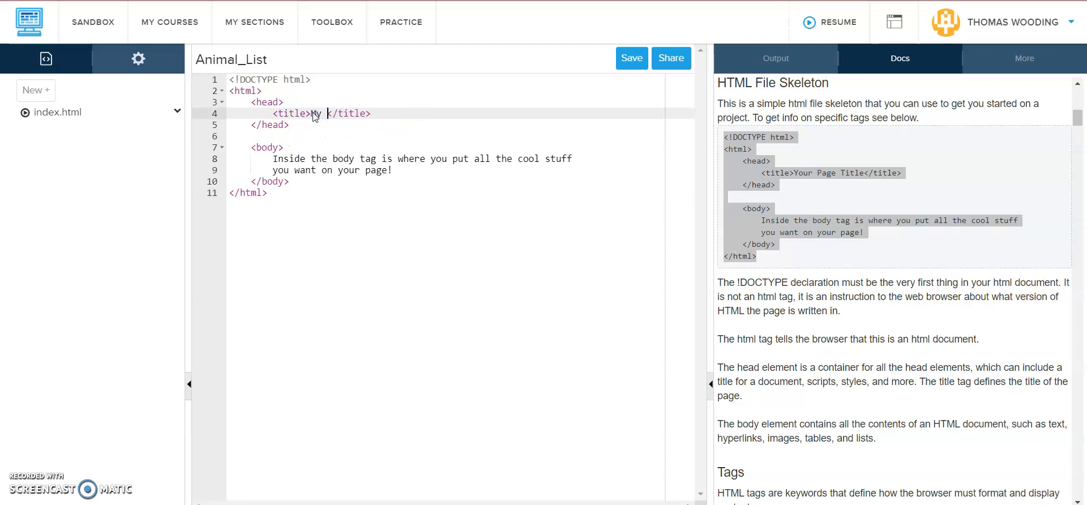
{"action": "type", "text": "Favorite"}
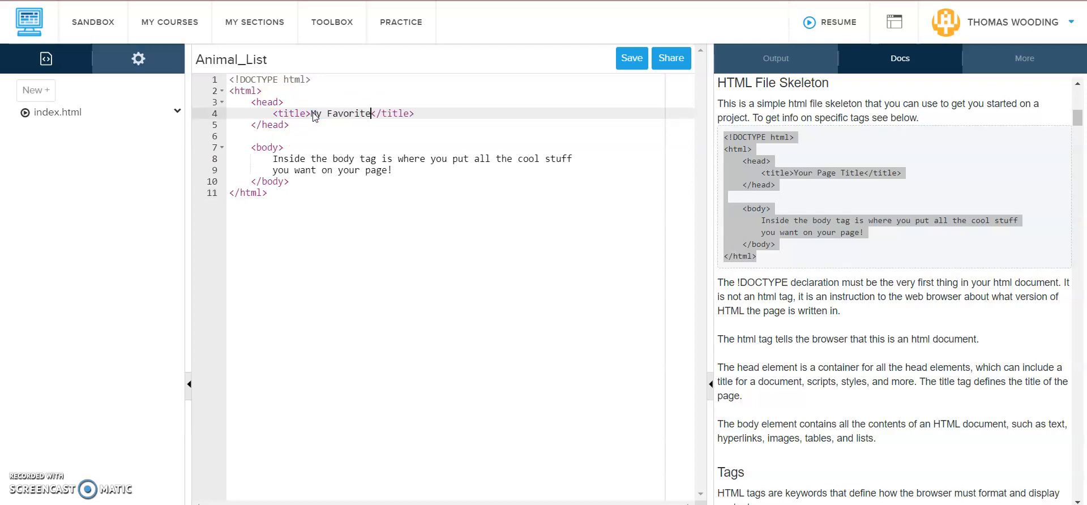
{"action": "type", "text": "A"}
{"action": "type", "text": " Fish"}
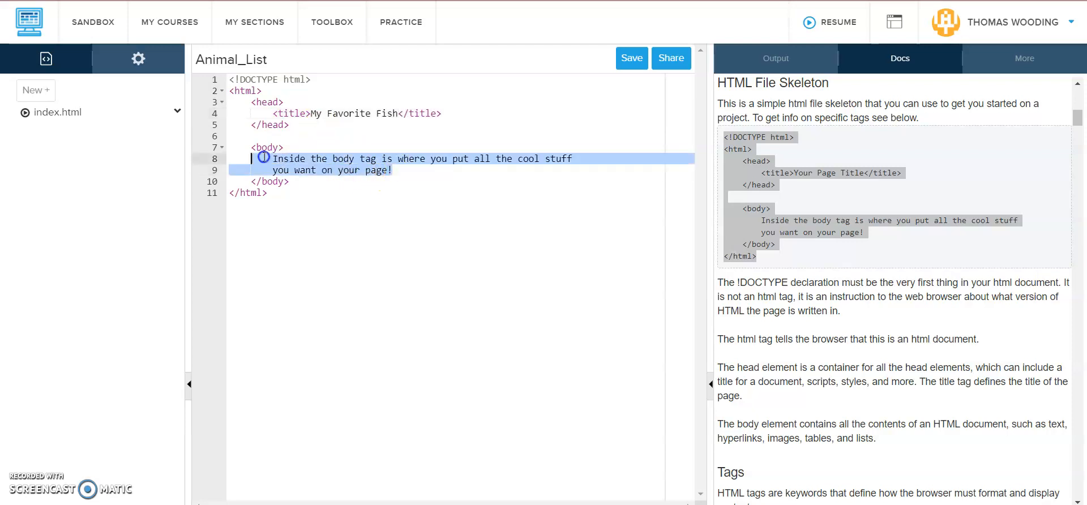
Replace the placeholder body text with an h1 'My Favorite Fish' and run the Output preview.
{"action": "key", "text": "Delete"}
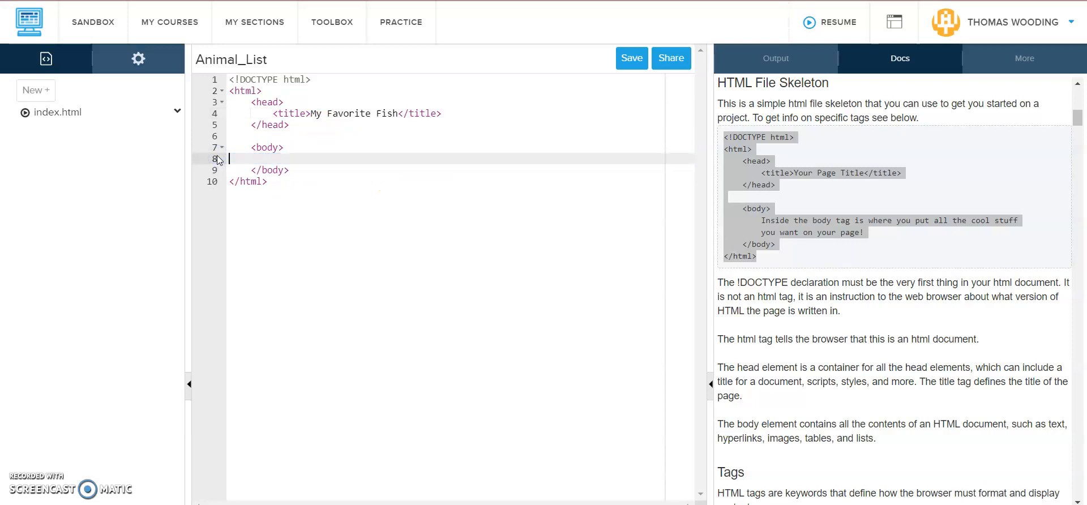
{"action": "type", "text": "<h1> My Favorite Fish </h1>"}
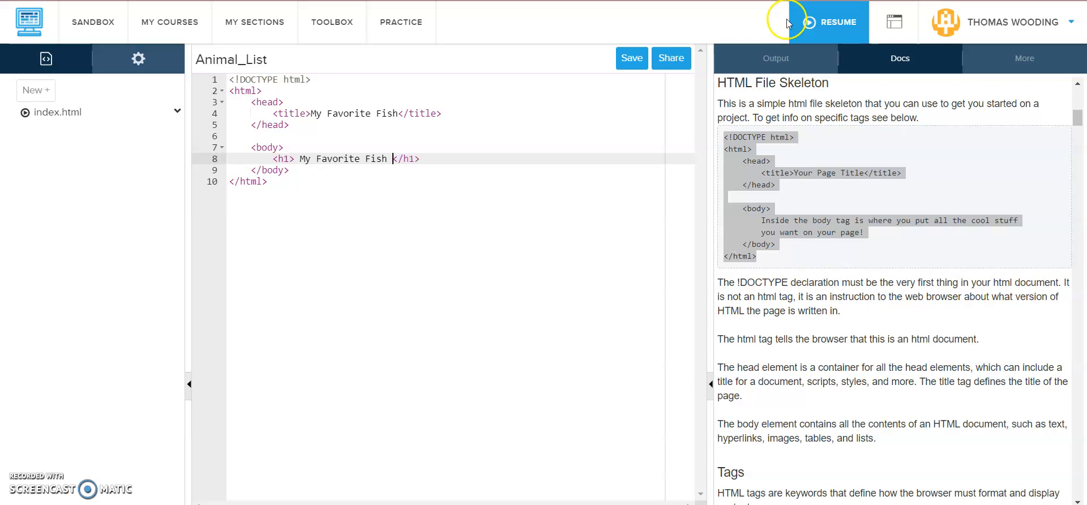
{"action": "left_click", "coordinate": [775, 58]}
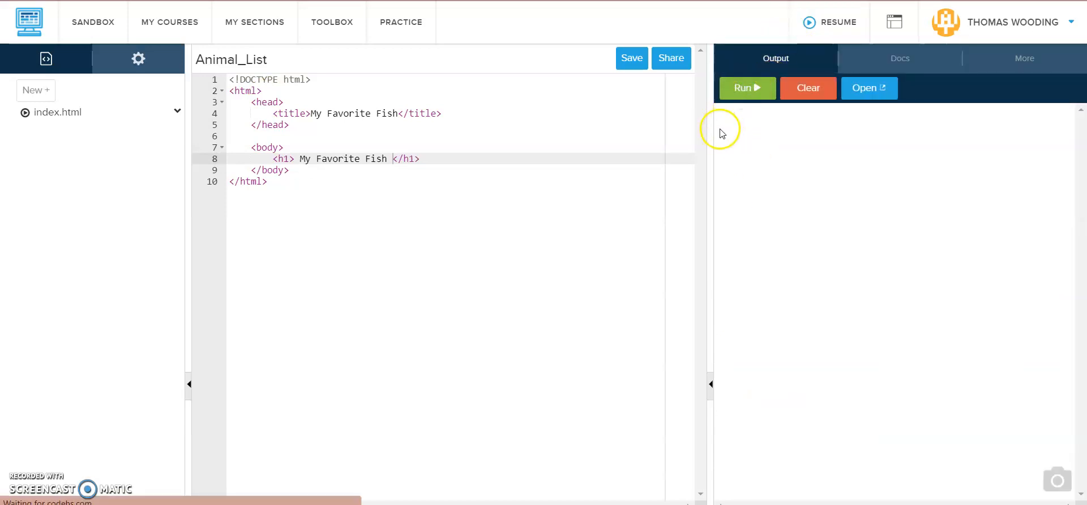
{"action": "left_click", "coordinate": [747, 88]}
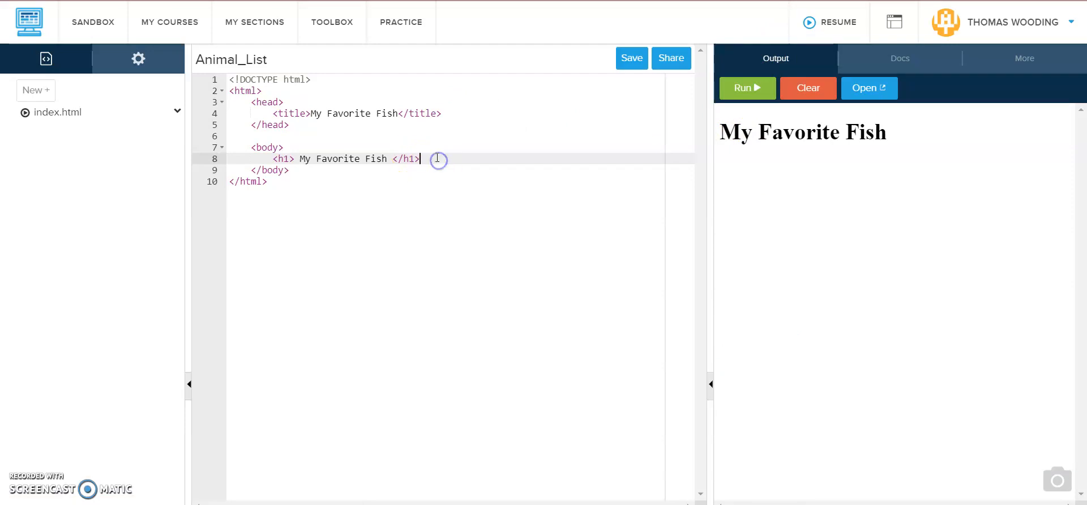
{"action": "type", "text": "<hr>"}
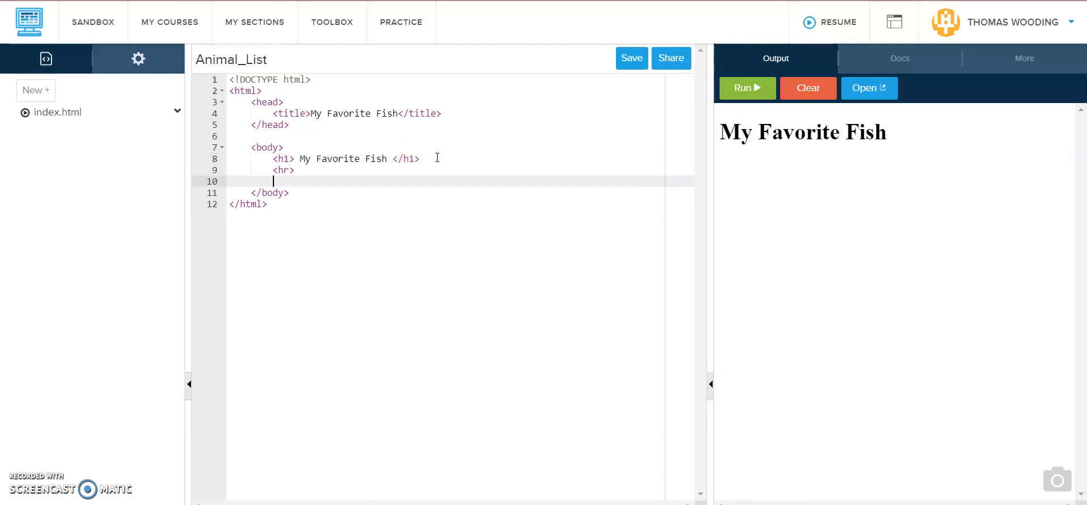
Add an italic h2 byline 'By Thomas Wooding' under the heading and rerun.
{"action": "type", "text": "<h2></h2>"}
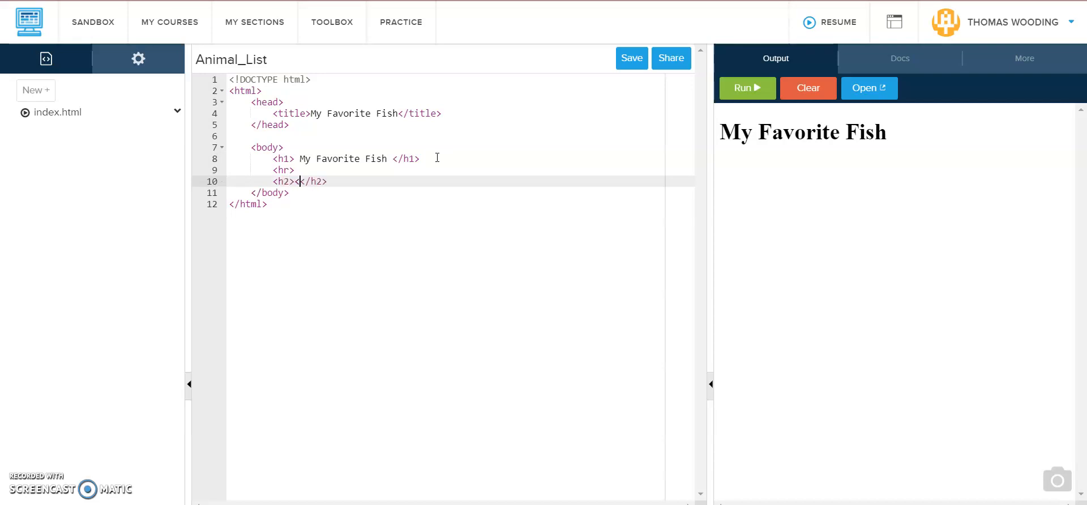
{"action": "type", "text": "<i></i>"}
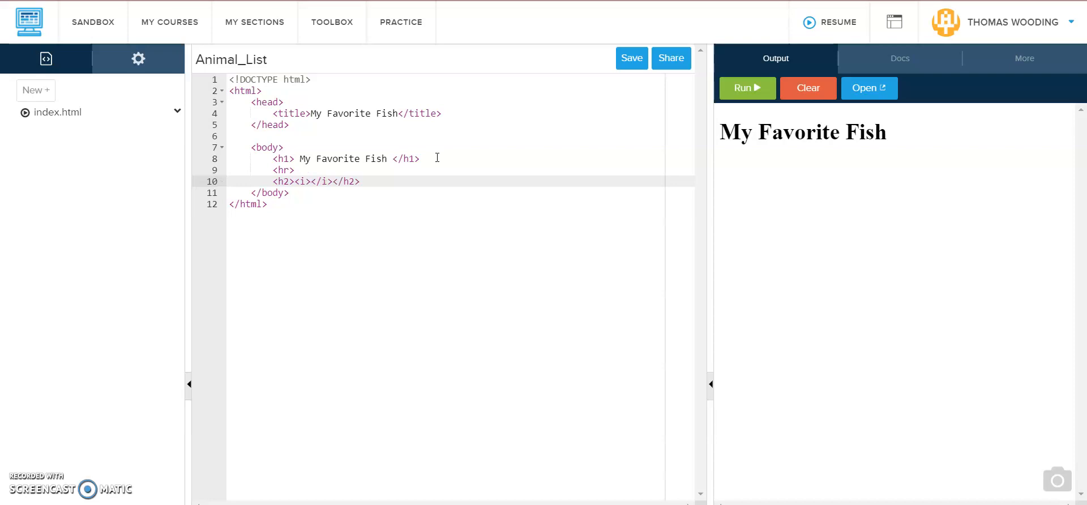
{"action": "type", "text": "By Tho"}
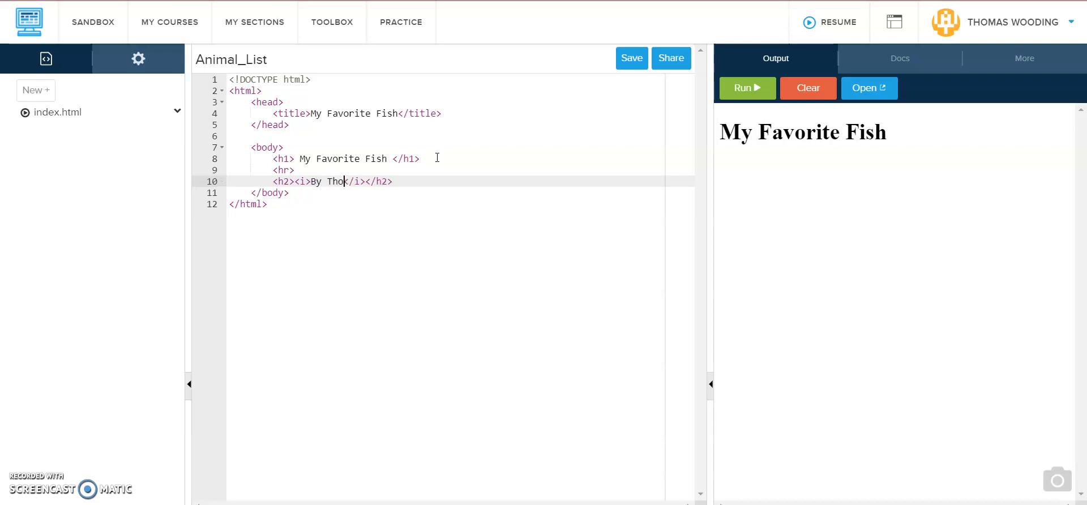
{"action": "type", "text": "mas WOoding"}
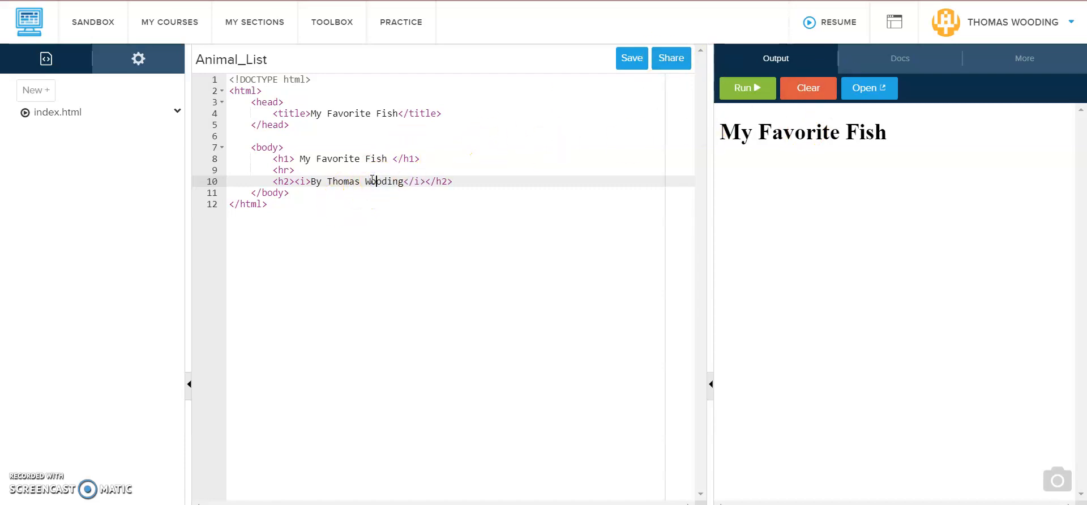
{"action": "left_click", "coordinate": [742, 88]}
{"action": "type", "text": "<h"}
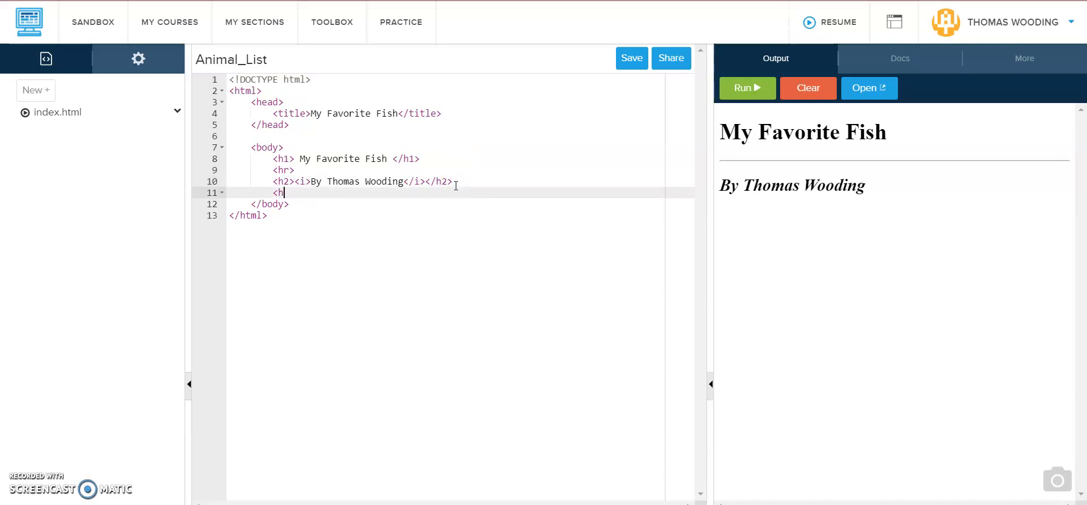
Type the h3 'I love fish so lets check some out.' and run the preview.
{"action": "type", "text": "3></h3>"}
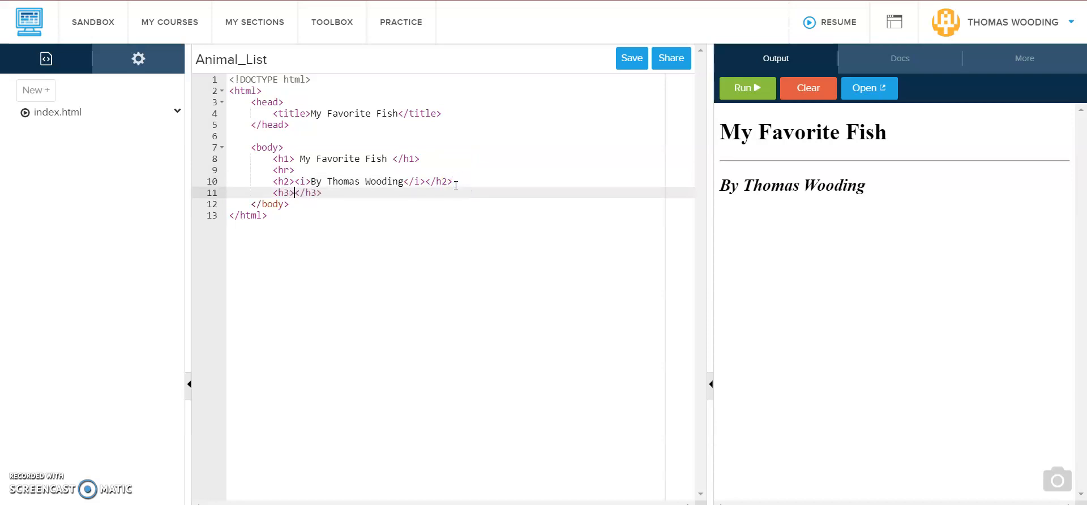
{"action": "type", "text": "I love f"}
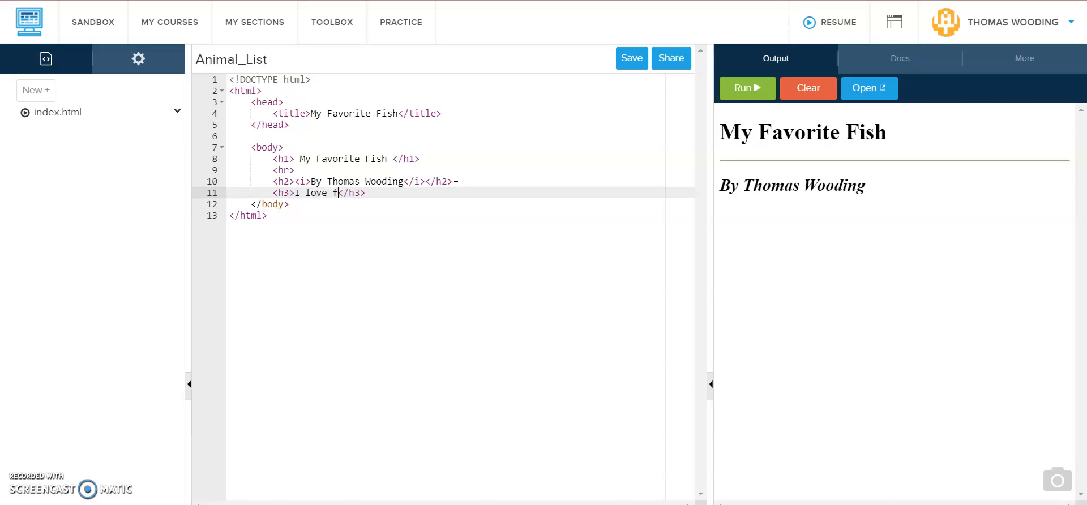
{"action": "type", "text": "ish so let"}
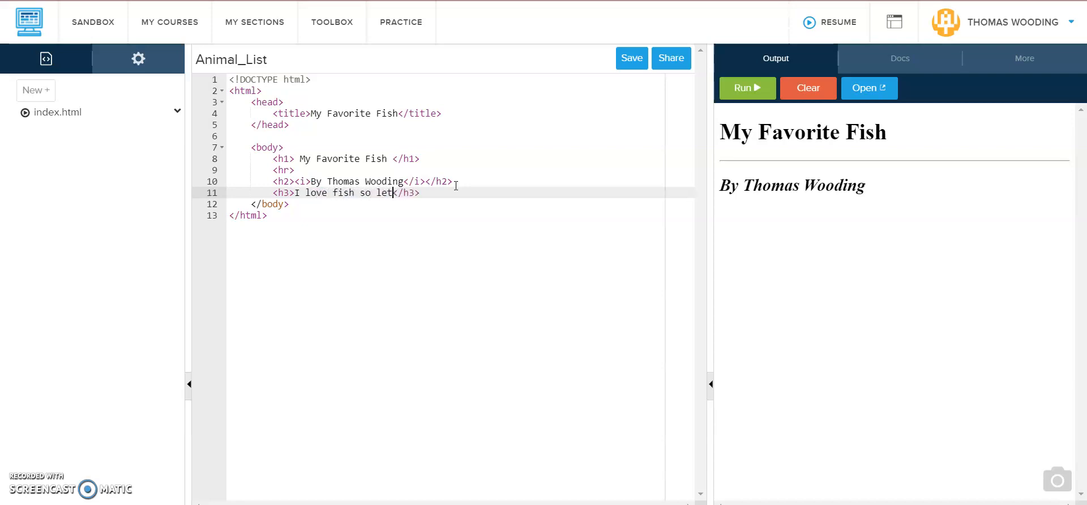
{"action": "type", "text": "s check some"}
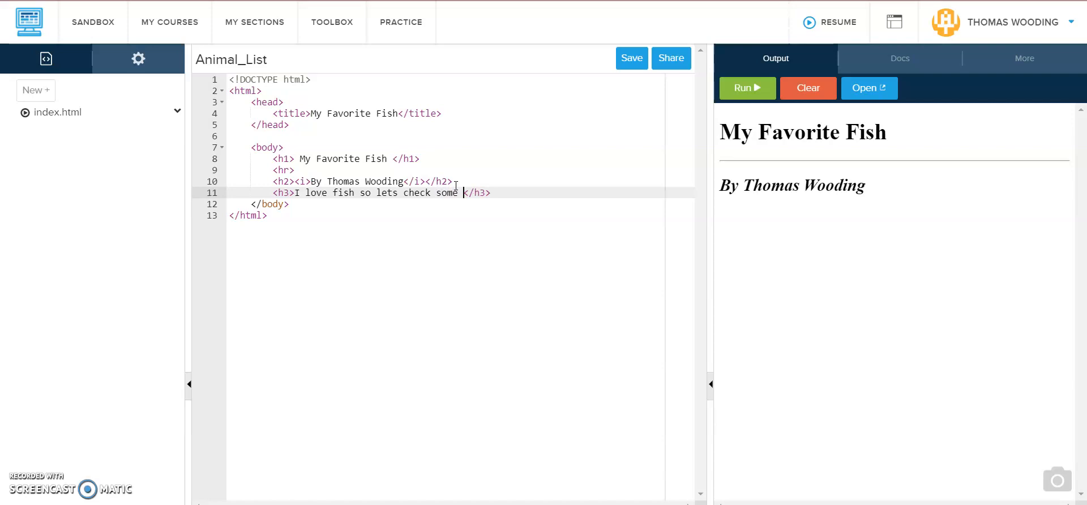
{"action": "type", "text": "out."}
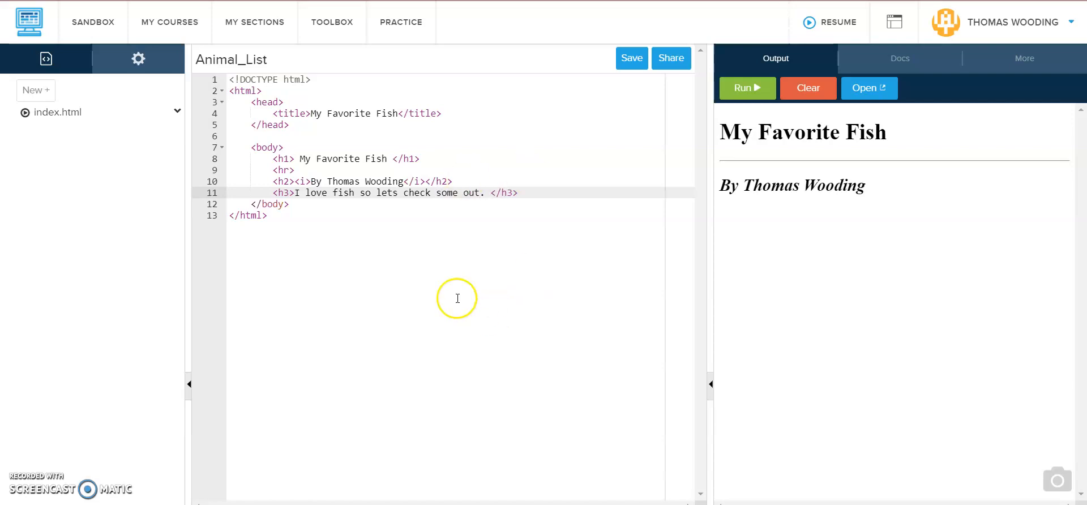
{"action": "left_click", "coordinate": [746, 89]}
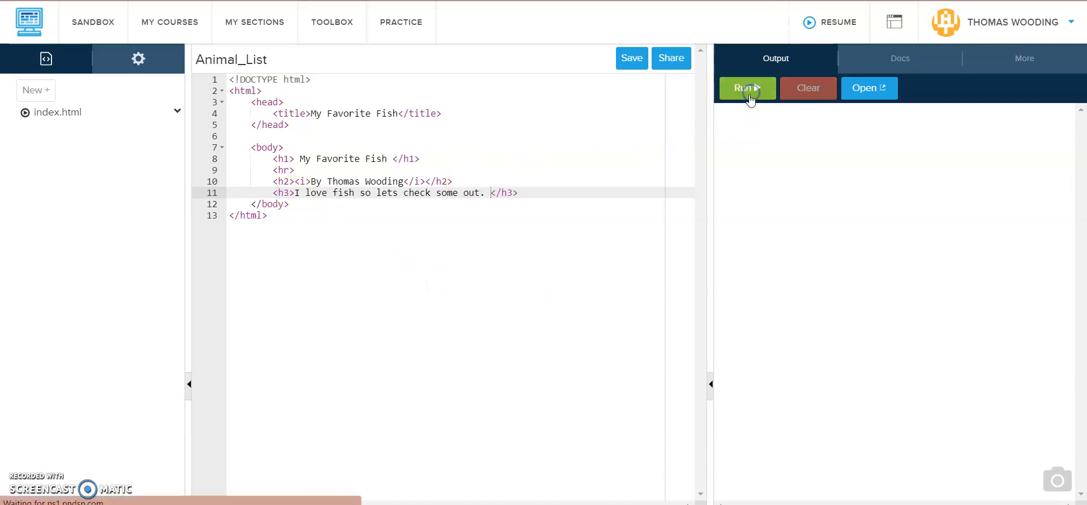
{"action": "left_click", "coordinate": [747, 88]}
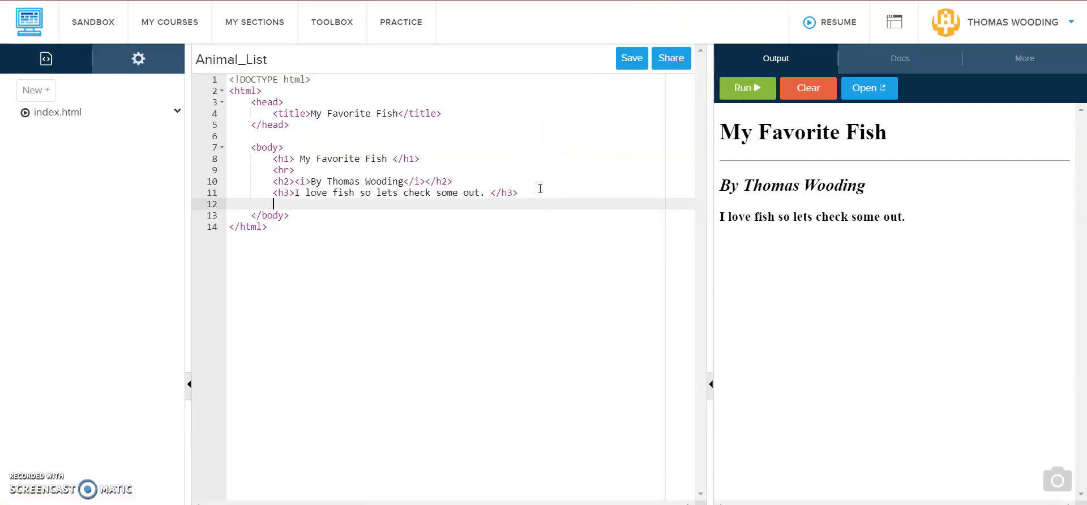
Write a ul with three li items: Color, Size and Abilitites.
{"action": "type", "text": "<li></li>"}
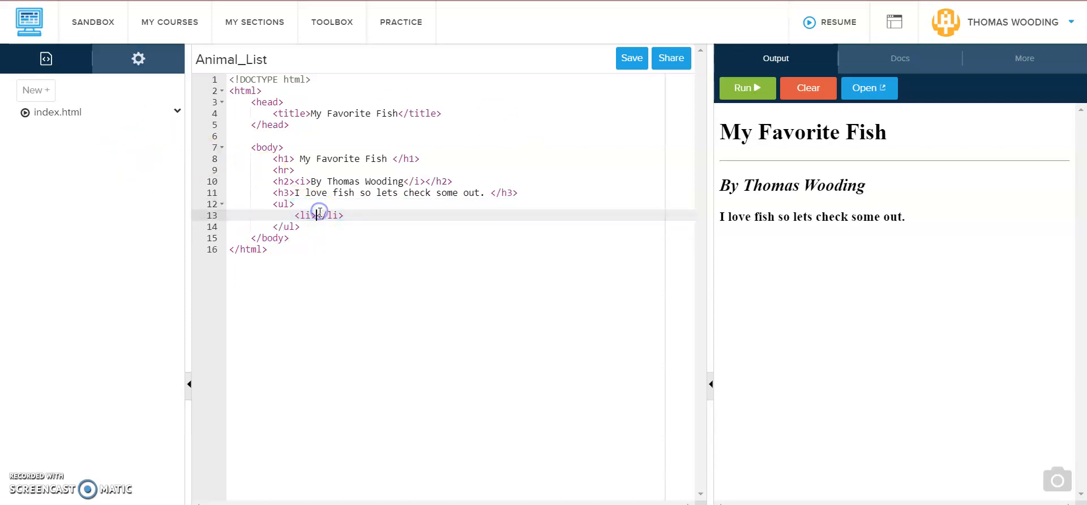
{"action": "type", "text": "color"}
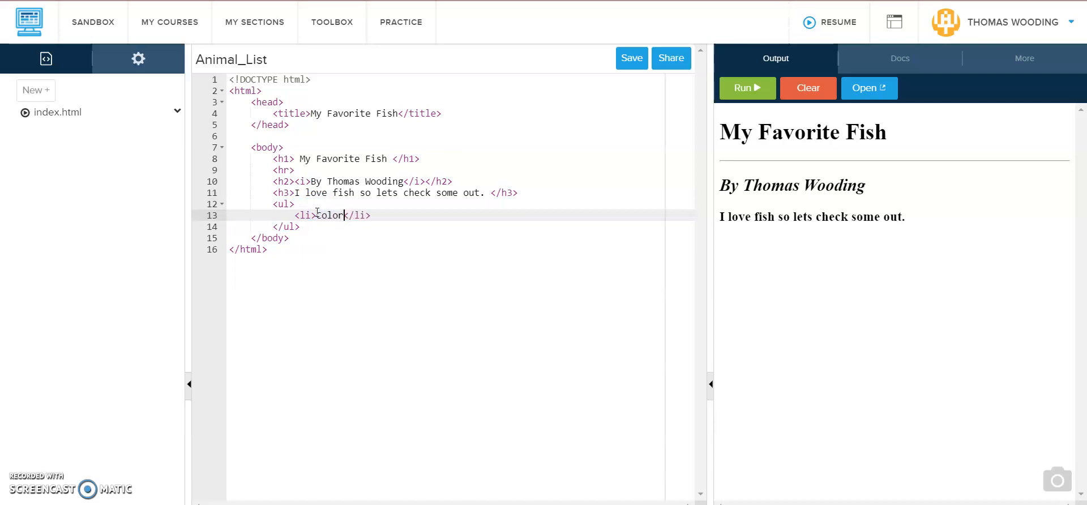
{"action": "key", "text": "enter"}
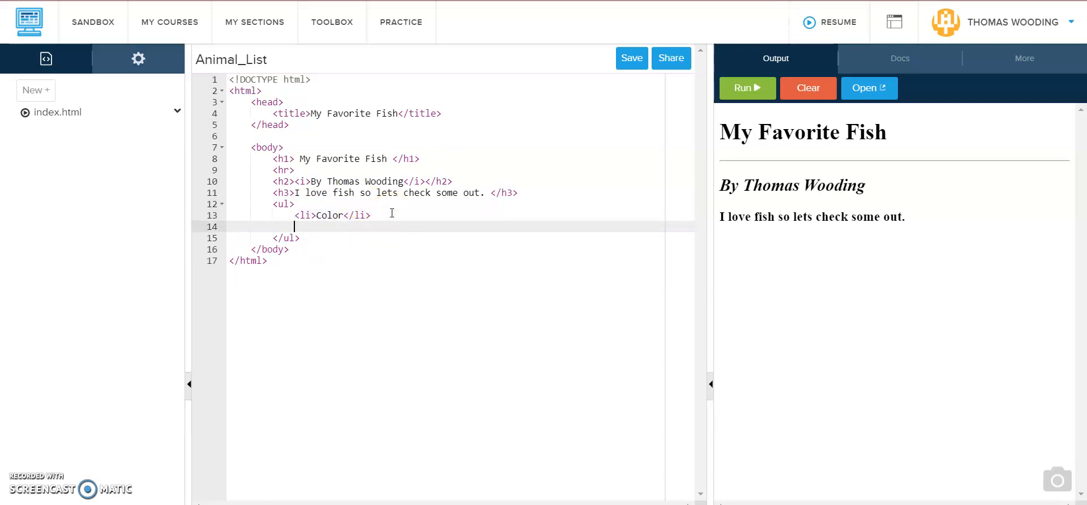
{"action": "type", "text": "<li>Size></li>"}
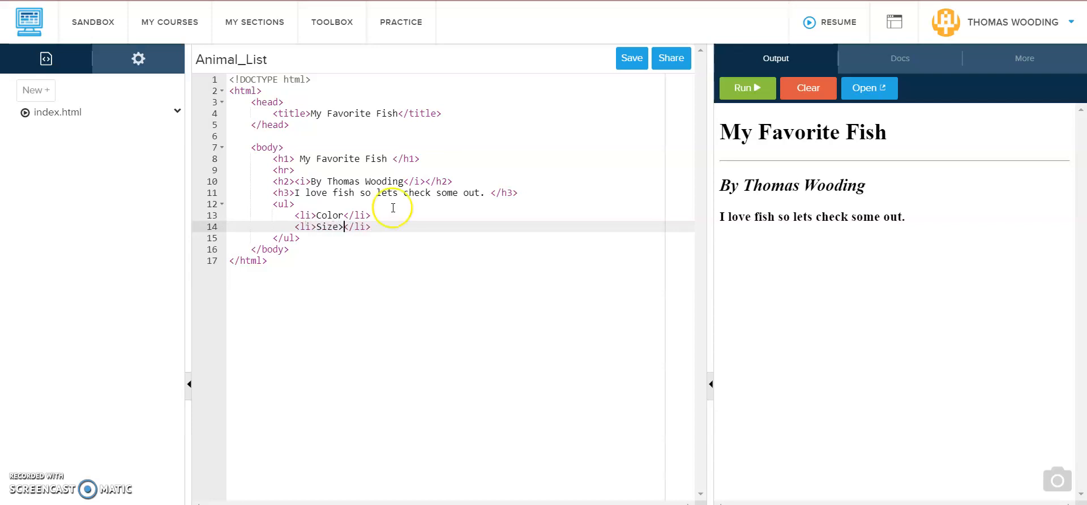
{"action": "key", "text": "Backspace"}
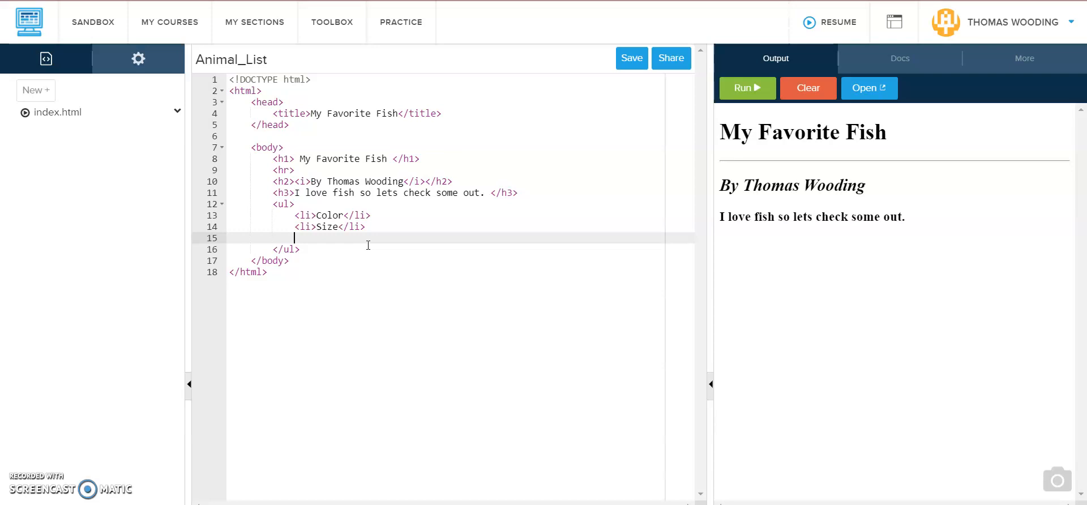
{"action": "type", "text": "<"}
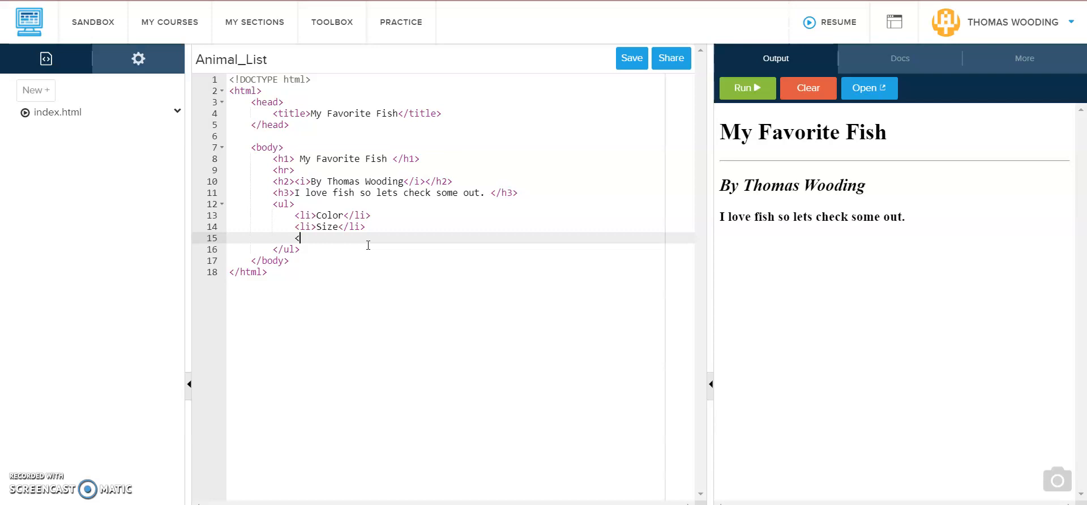
{"action": "type", "text": "li></li>"}
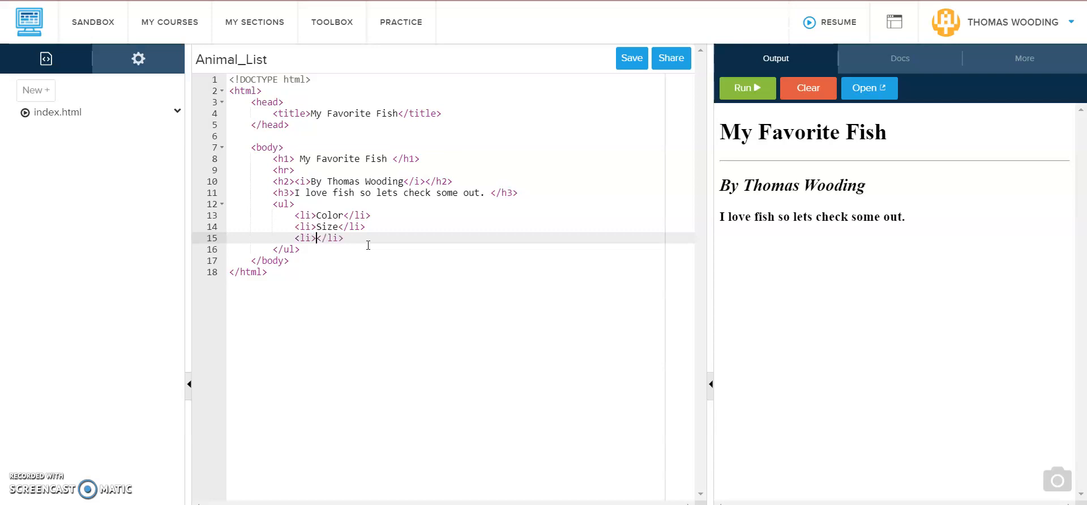
{"action": "type", "text": "Abilitik"}
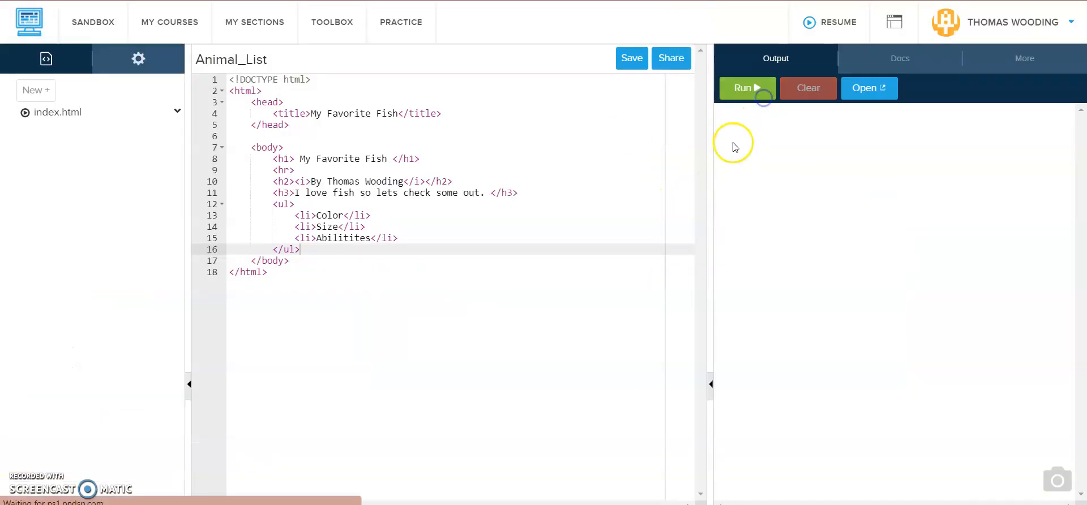
Preview the three bullets, add an <hr> below the list, and revisit the lizards example tab.
{"action": "left_click", "coordinate": [747, 89]}
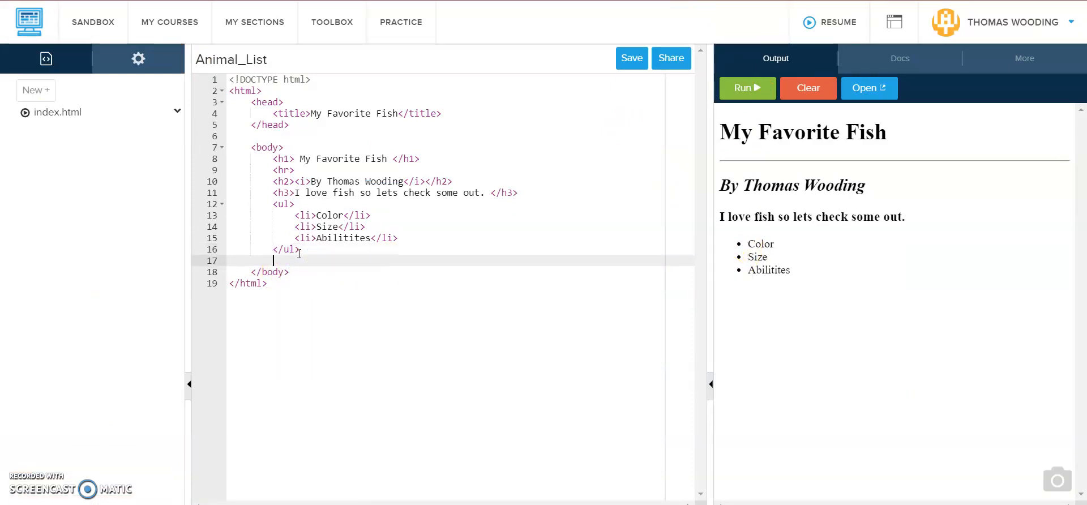
{"action": "type", "text": "<hr>"}
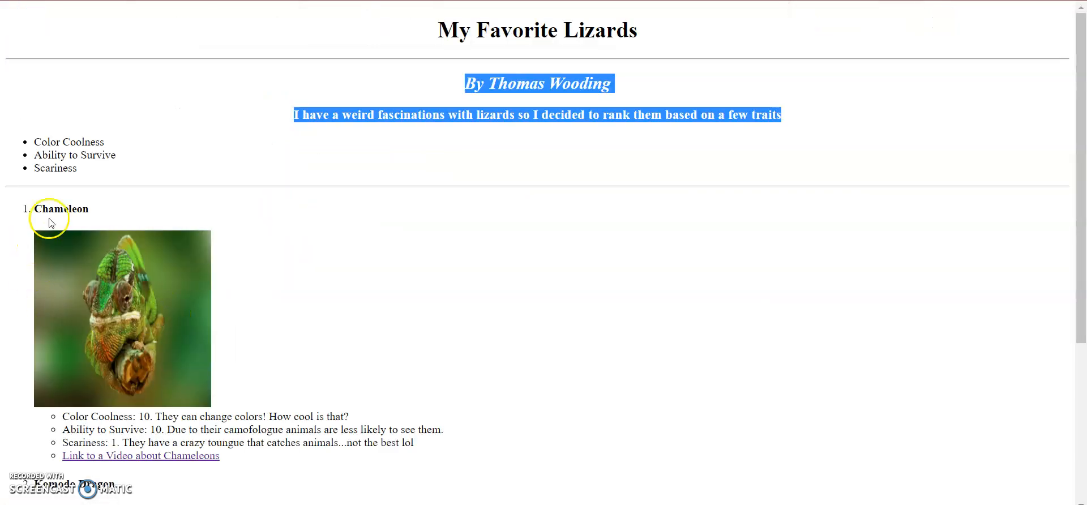
{"action": "left_click", "coordinate": [49, 221]}
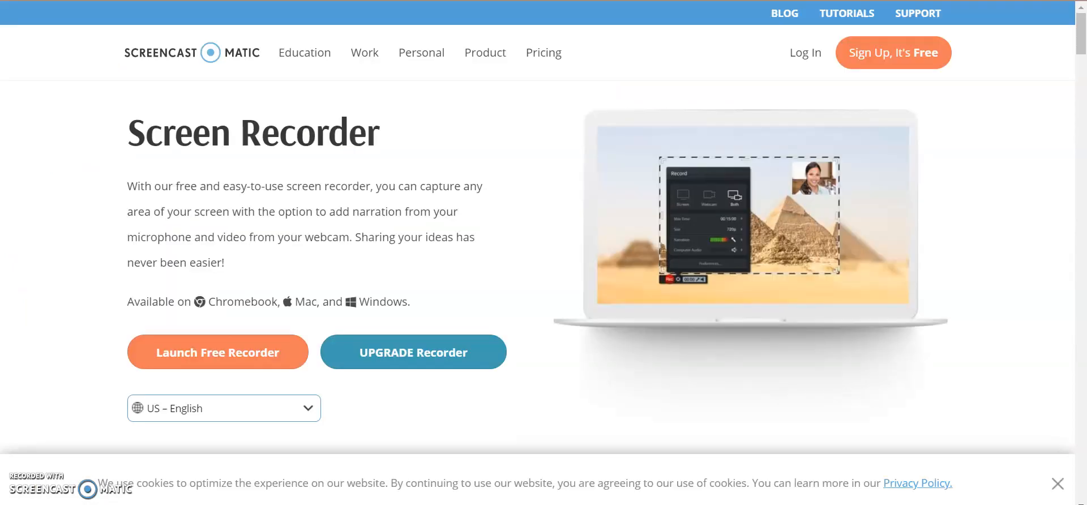
Search 'coolest fish reddit' and read the most/least rewarding fish Reddit thread.
{"action": "type", "text": "google images"}
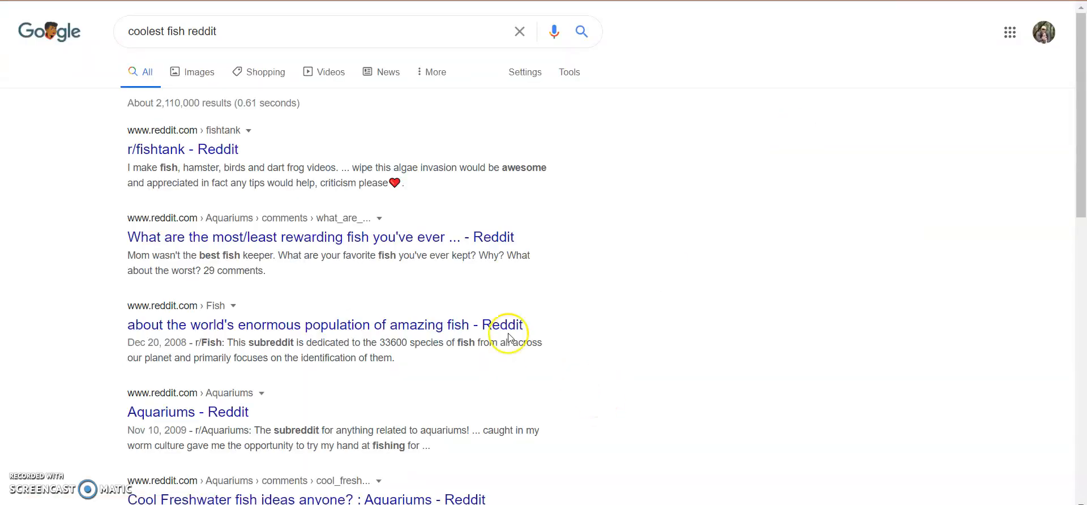
{"action": "mouse_move", "coordinate": [290, 325]}
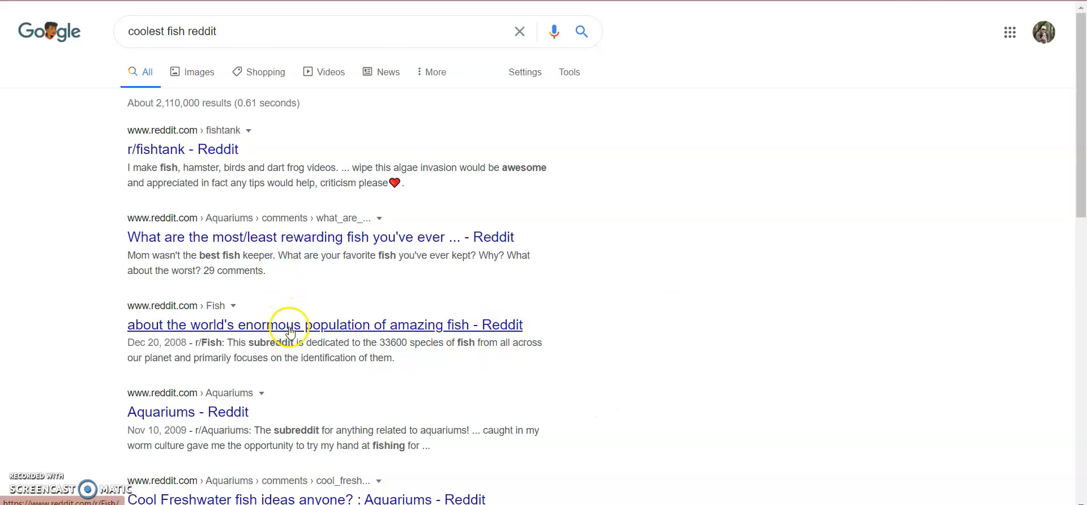
{"action": "mouse_move", "coordinate": [201, 335]}
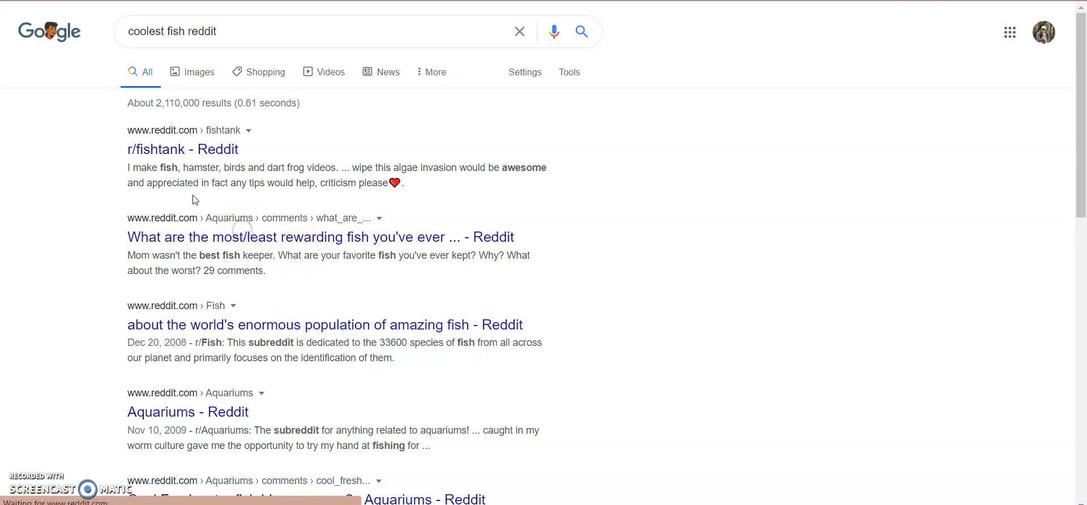
{"action": "left_click", "coordinate": [320, 237]}
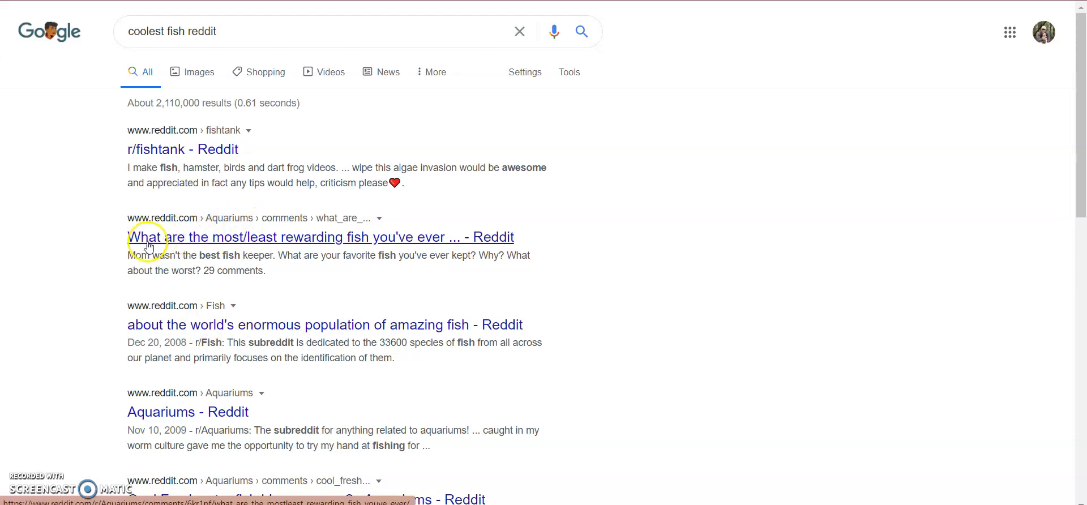
{"action": "left_click", "coordinate": [319, 237]}
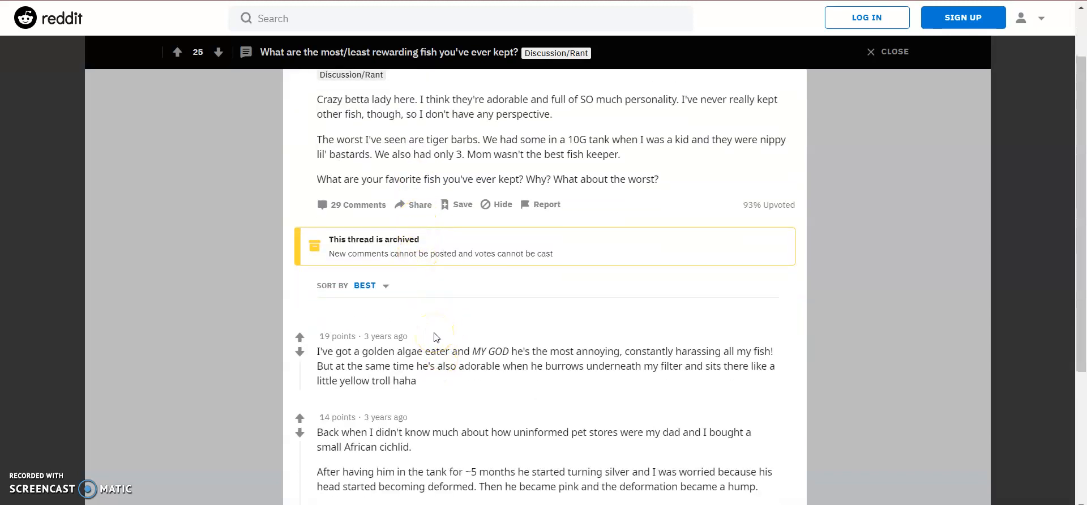
{"action": "scroll", "scroll_direction": "down", "scroll_amount": 3}
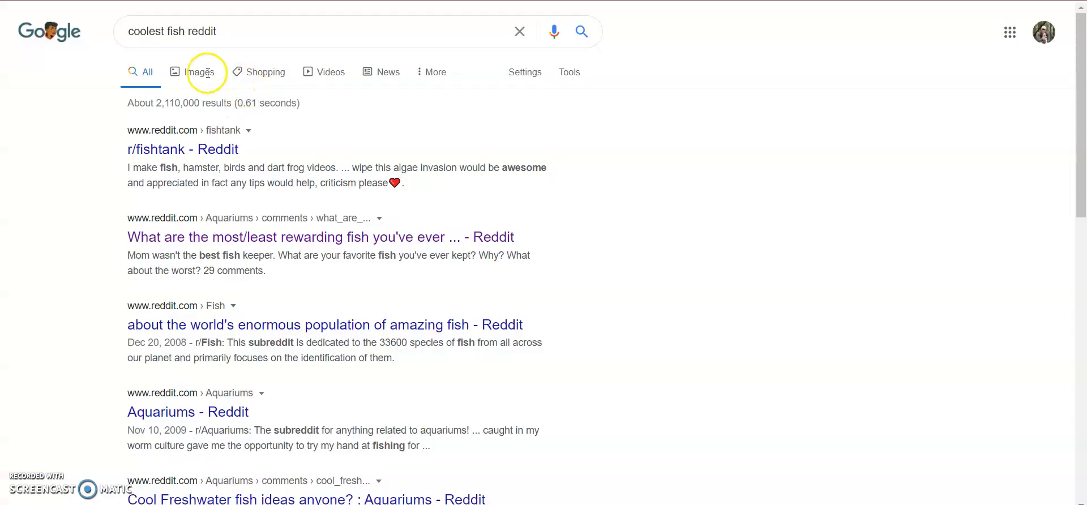
Browse image results and view the 'Tiger Narwhal' post before returning to CodeHS.
{"action": "left_click", "coordinate": [201, 72]}
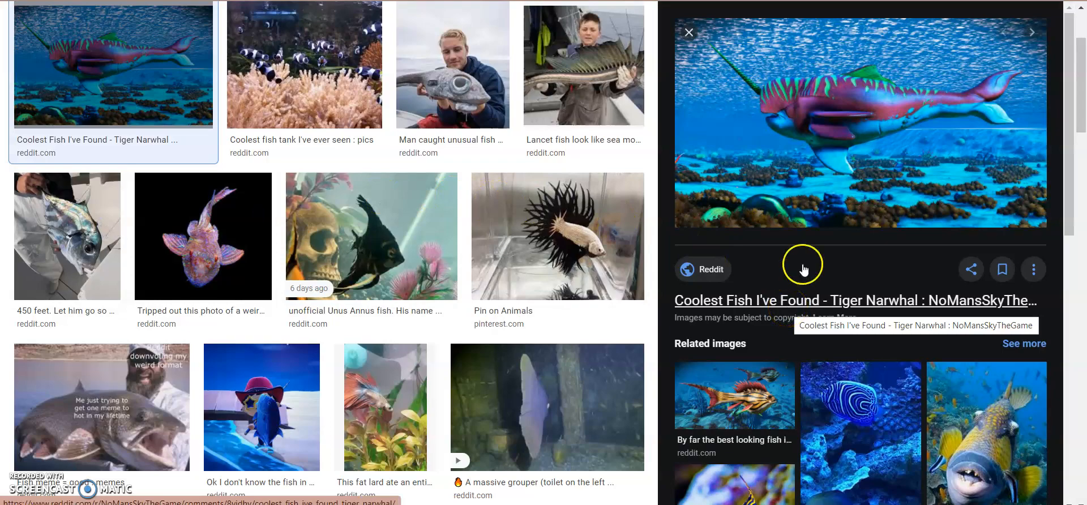
{"action": "left_click", "coordinate": [855, 299]}
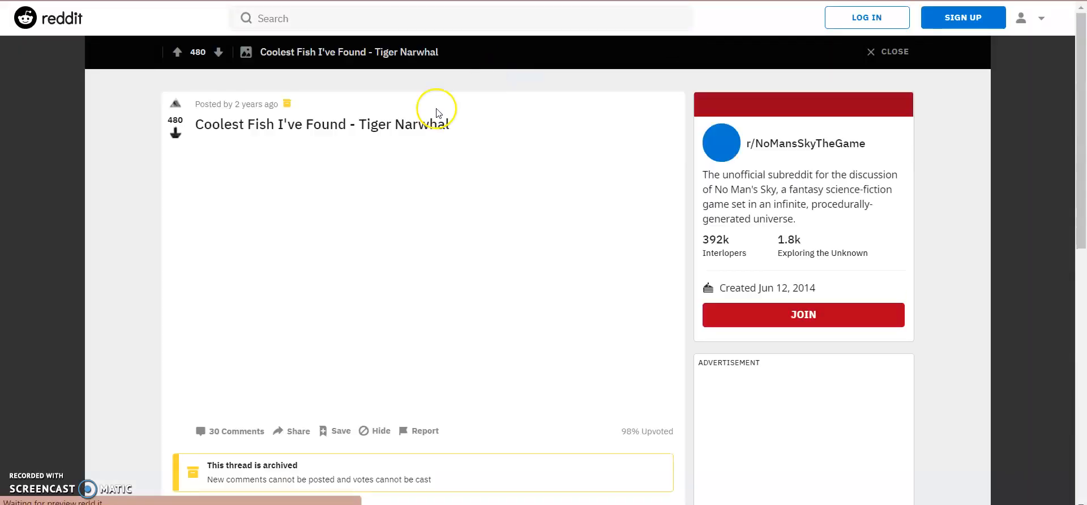
{"action": "scroll", "scroll_direction": "down", "scroll_amount": 3}
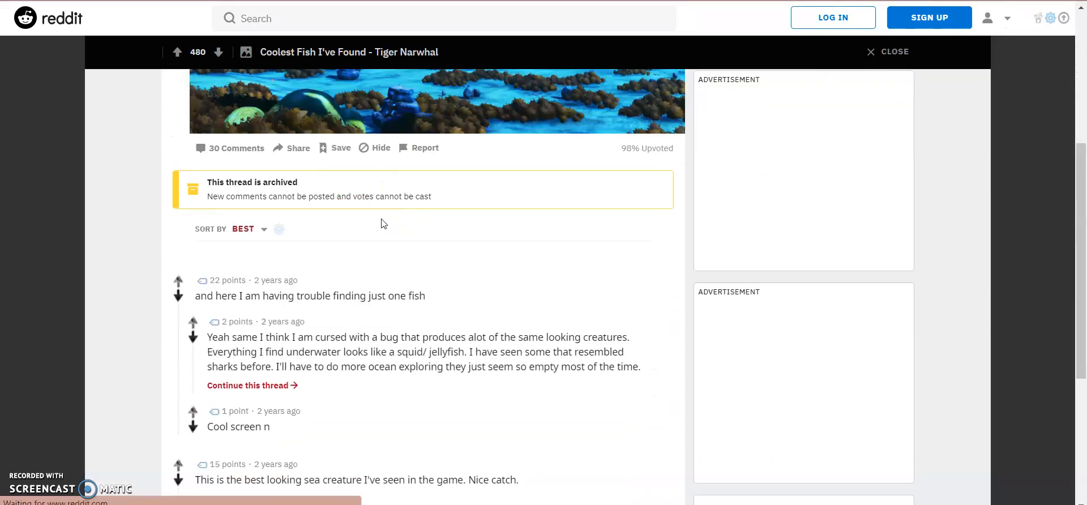
{"action": "scroll", "scroll_direction": "up", "scroll_amount": 3}
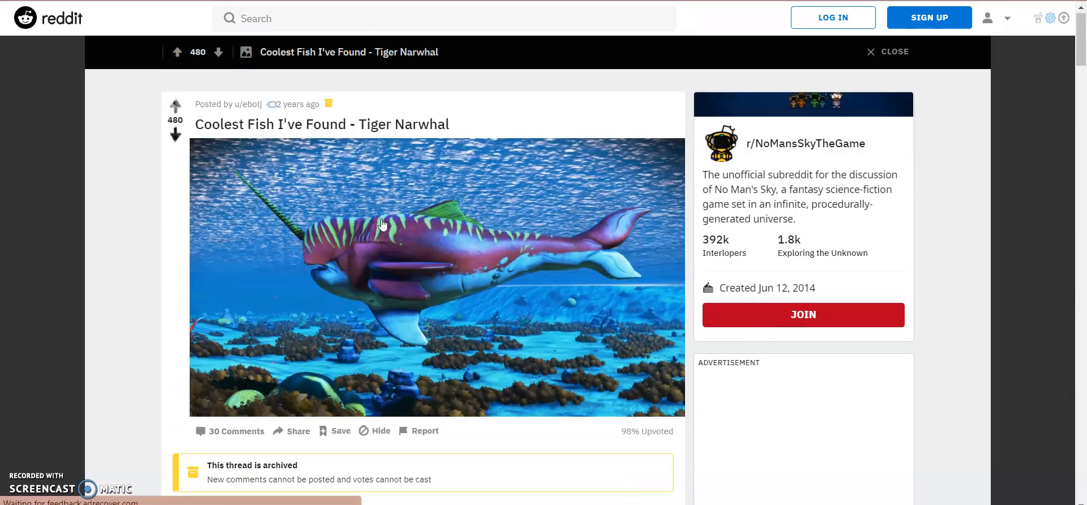
{"action": "right_click", "coordinate": [383, 224]}
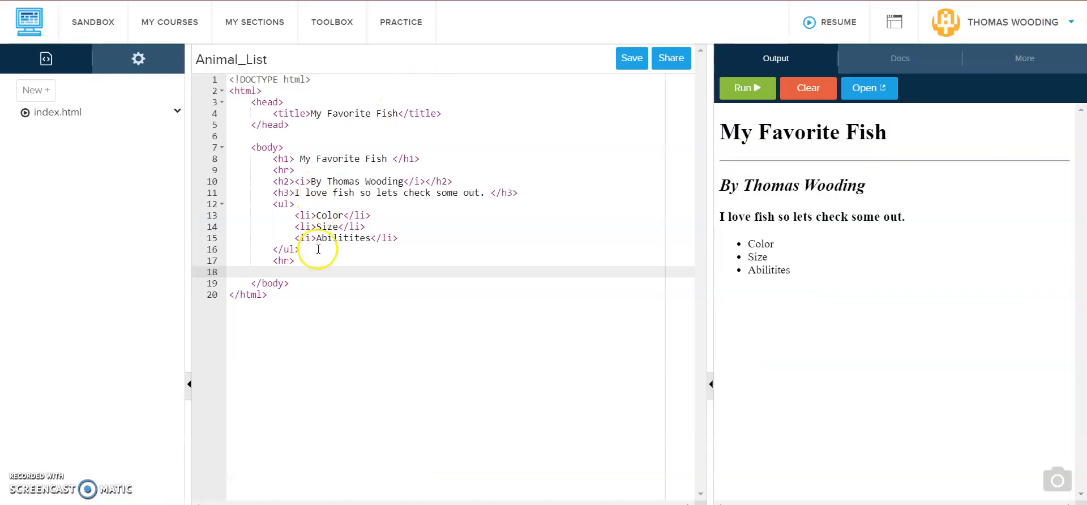
Type an ordered list whose first item reads 'Tiger Narwa'.
{"action": "type", "text": "<ol"}
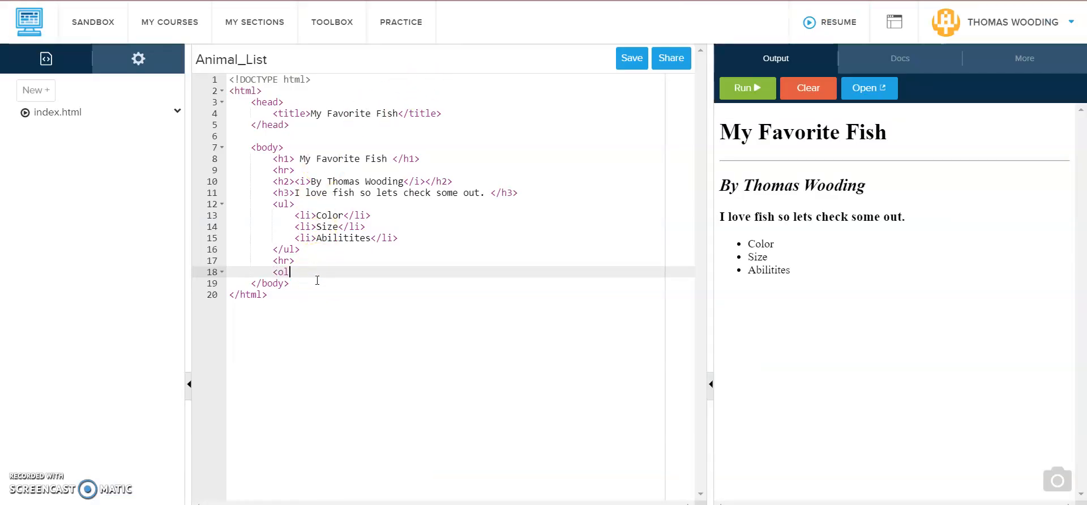
{"action": "type", "text": ">"}
{"action": "type", "text": "<li></li>"}
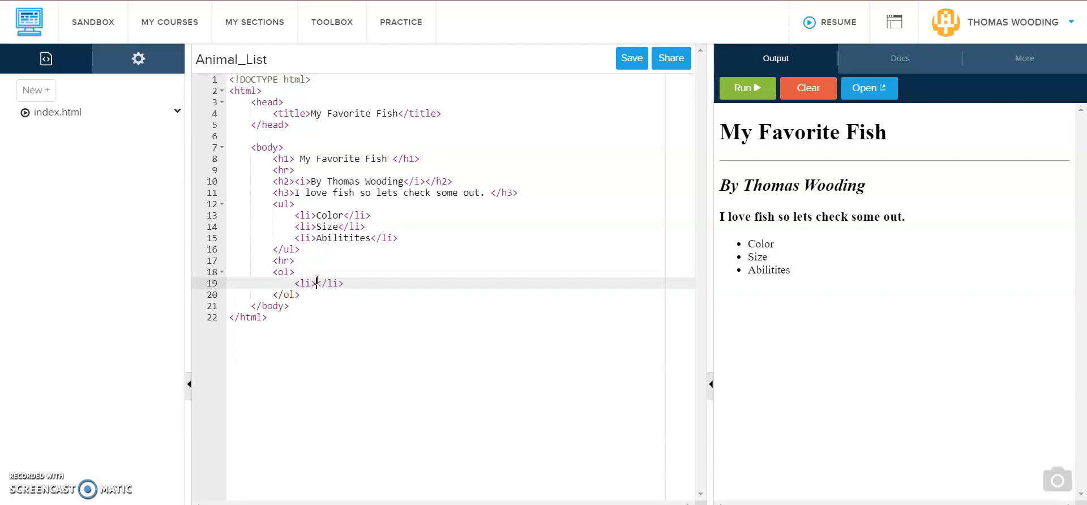
{"action": "type", "text": "Tiger Narw"}
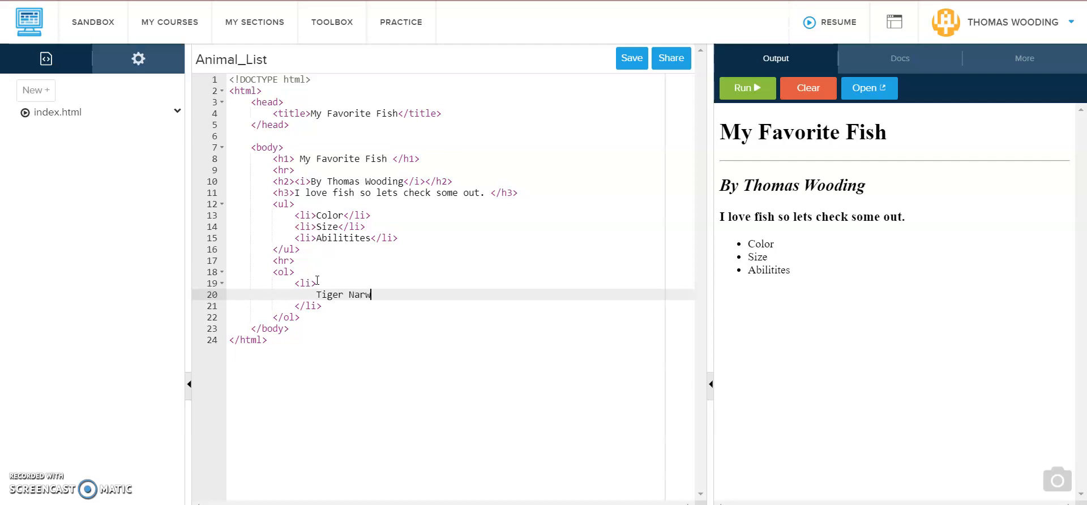
{"action": "type", "text": "h"}
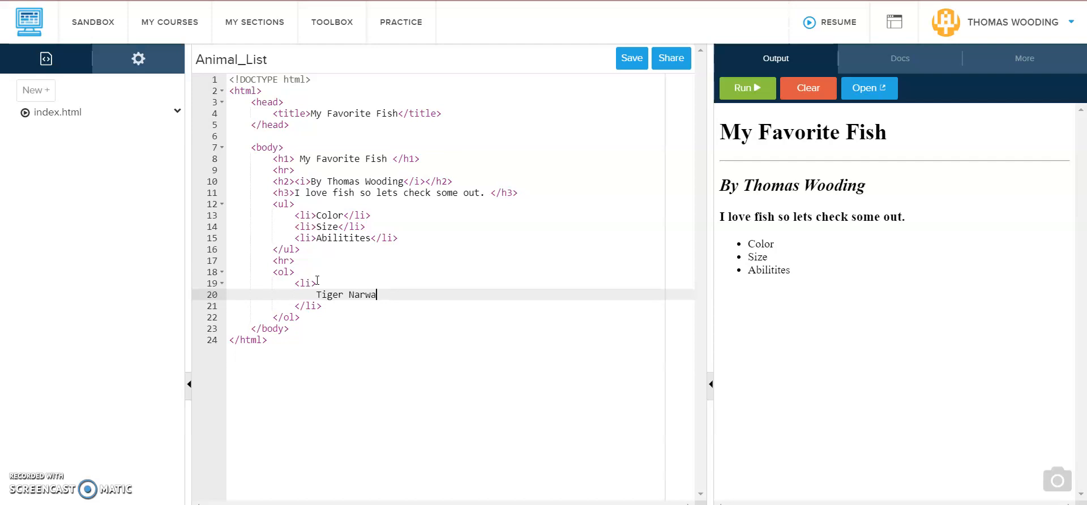
{"action": "type", "text": "l"}
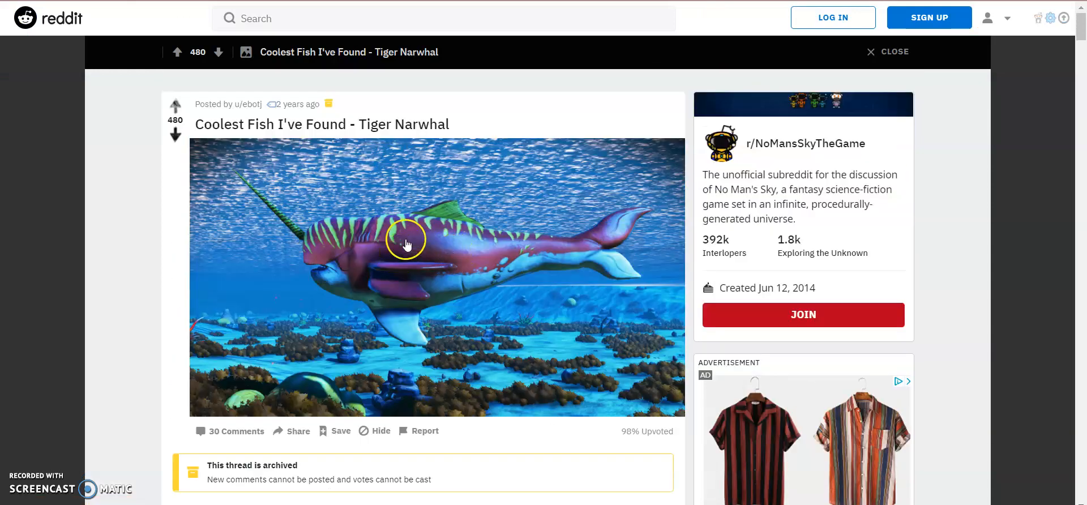
Search 'tiger narwhal' and read the WWF 'Unicorn of the Sea' narwhal facts article.
{"action": "type", "text": "tiger narwhal"}
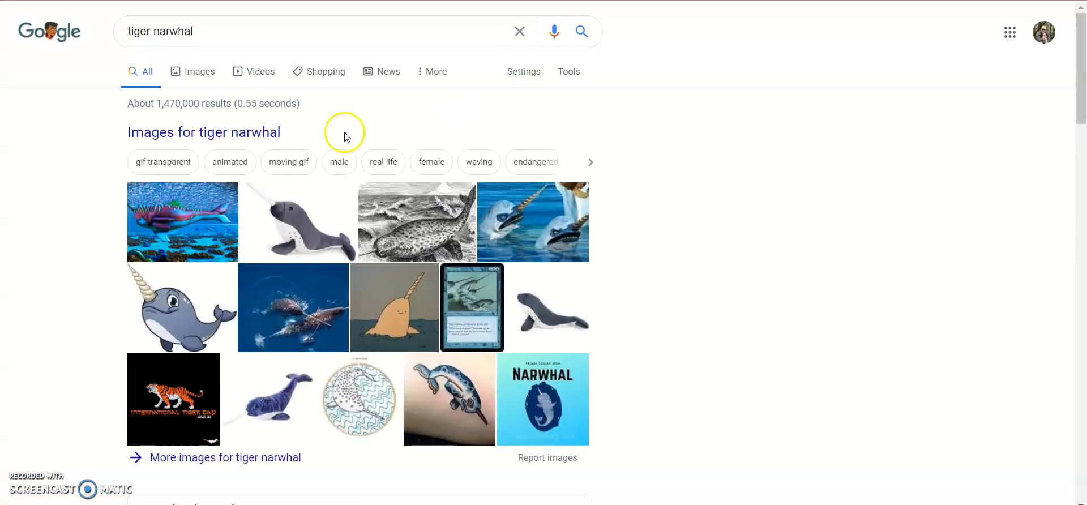
{"action": "scroll", "scroll_direction": "down", "scroll_amount": 3}
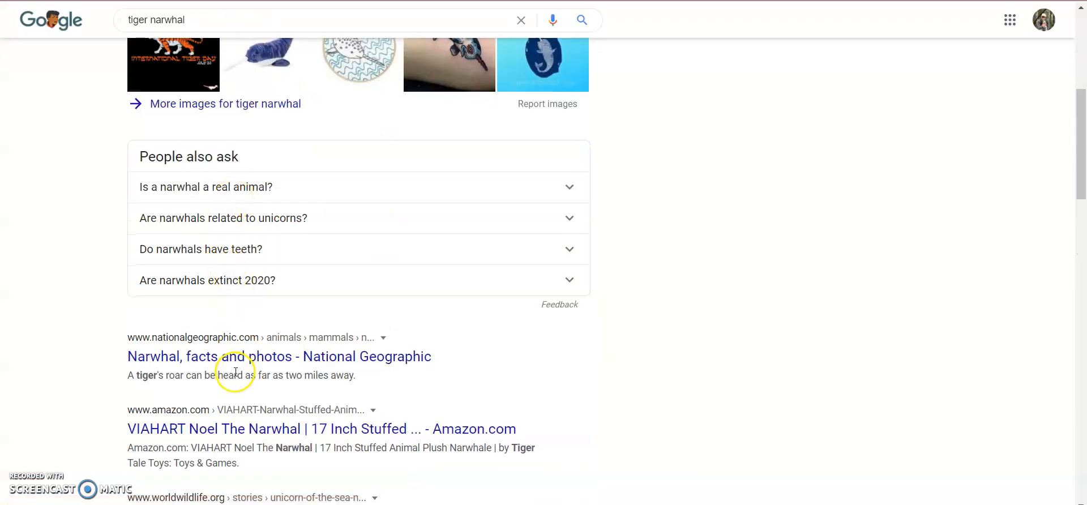
{"action": "scroll", "scroll_direction": "down", "scroll_amount": 3}
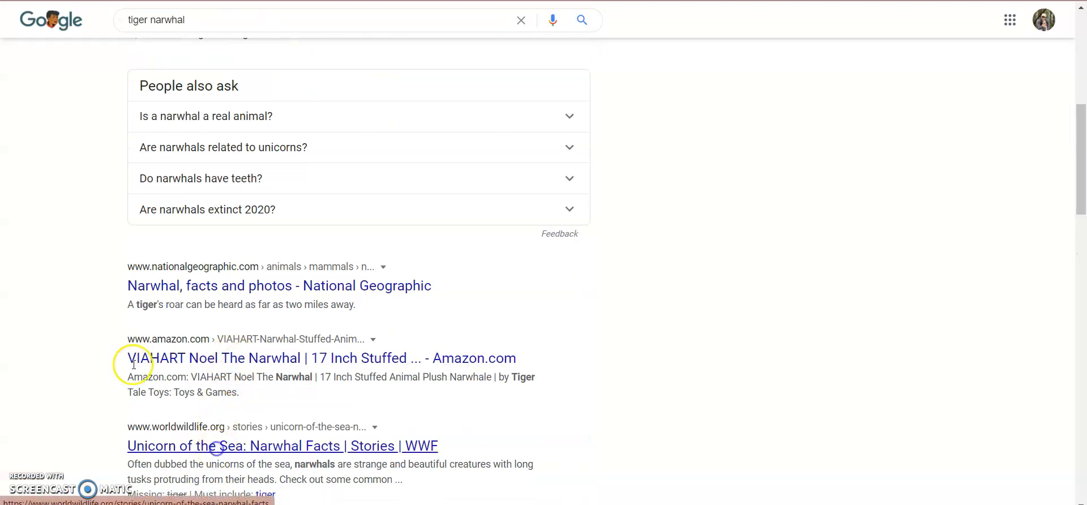
{"action": "left_click", "coordinate": [281, 445]}
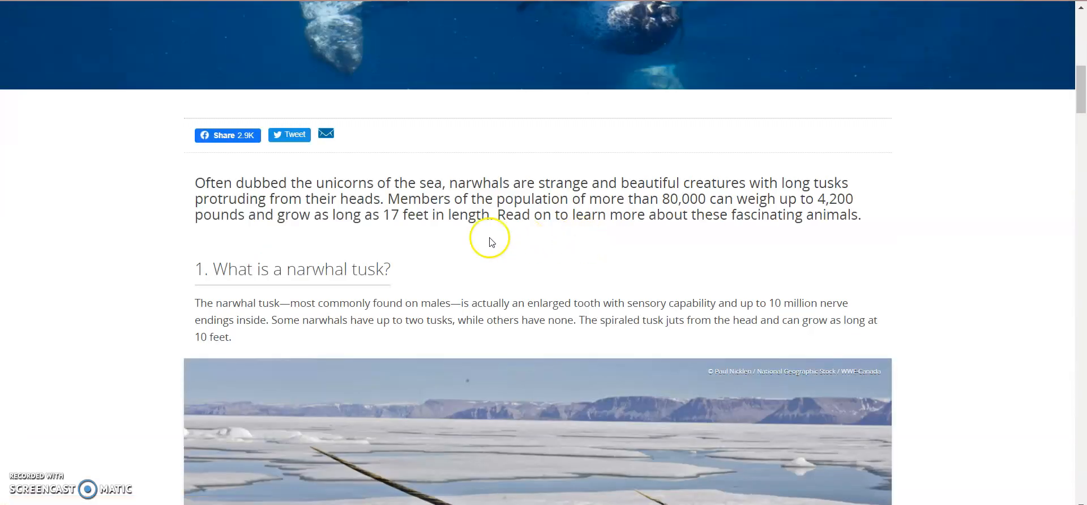
{"action": "scroll", "scroll_direction": "down", "scroll_amount": 3}
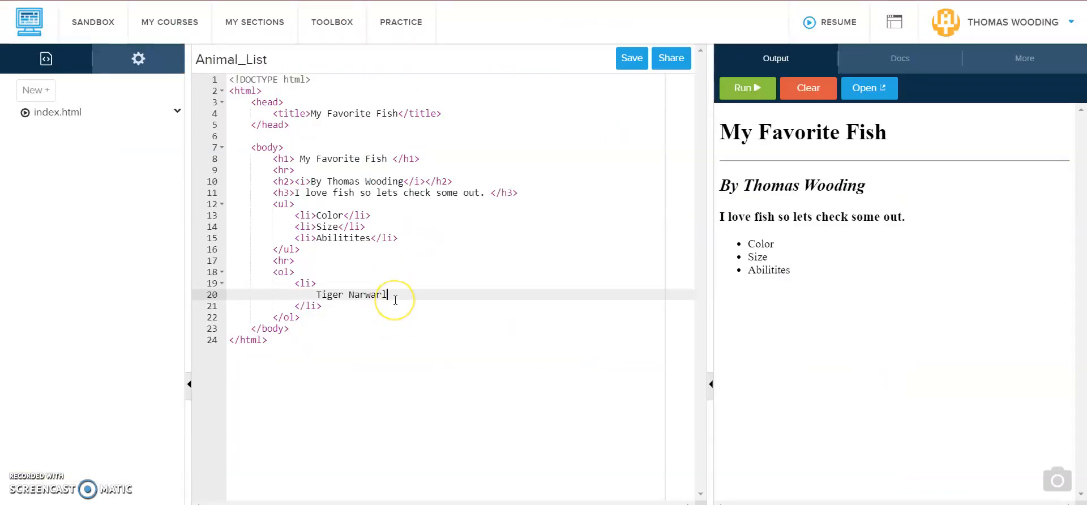
Start a nested list under Tiger Narwarl with 'Color: Amazing pink, blue, and yellow'.
{"action": "key", "text": "enter"}
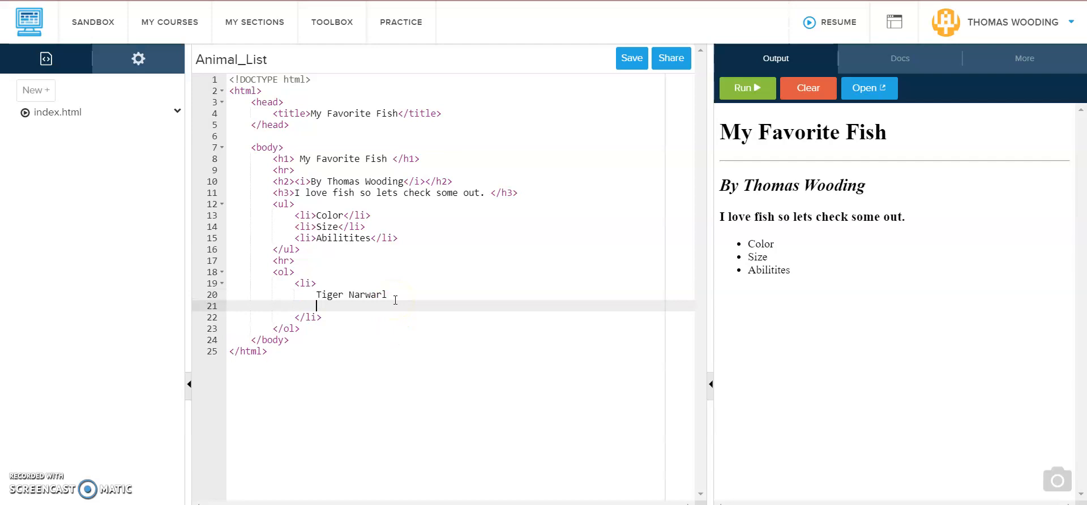
{"action": "type", "text": "<ul"}
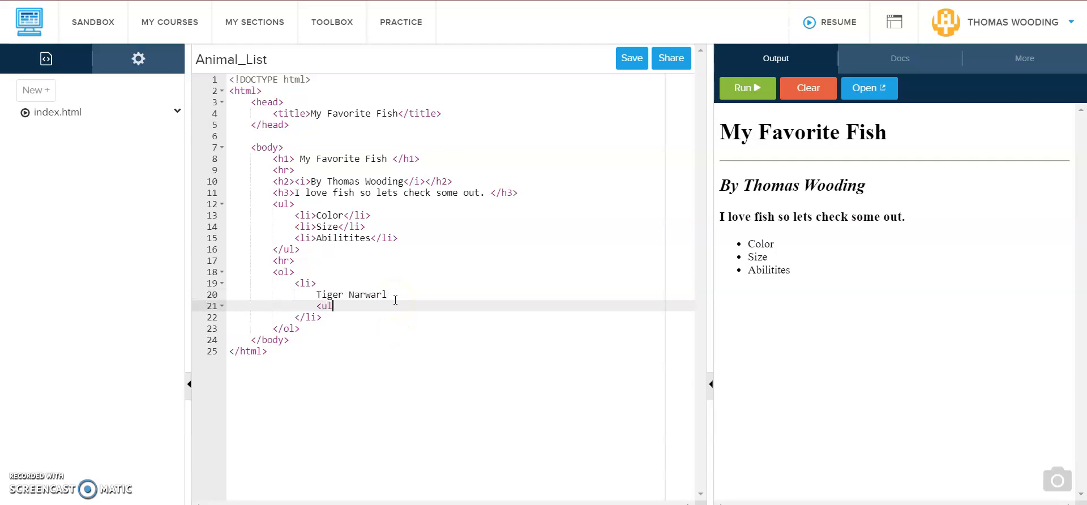
{"action": "type", "text": "<"}
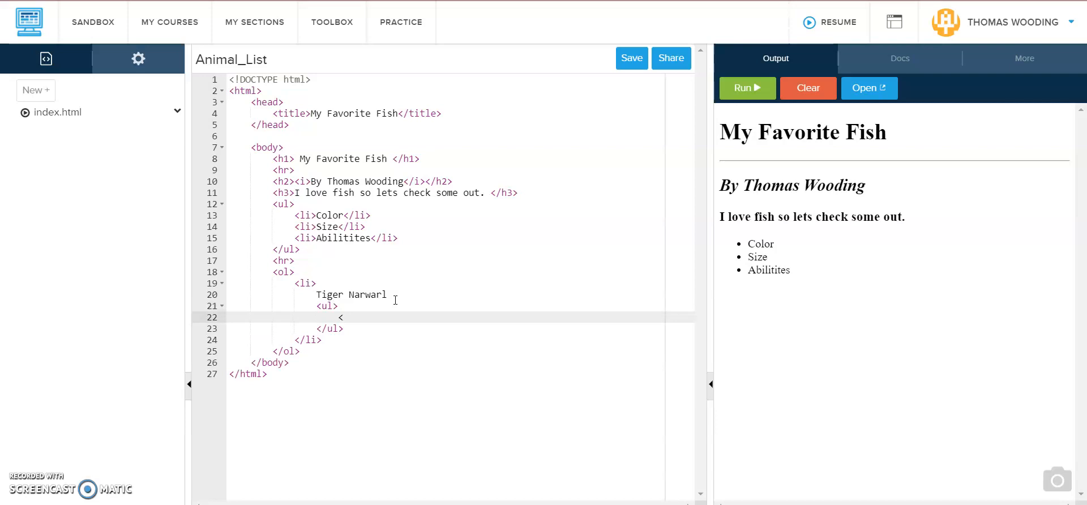
{"action": "type", "text": "l"}
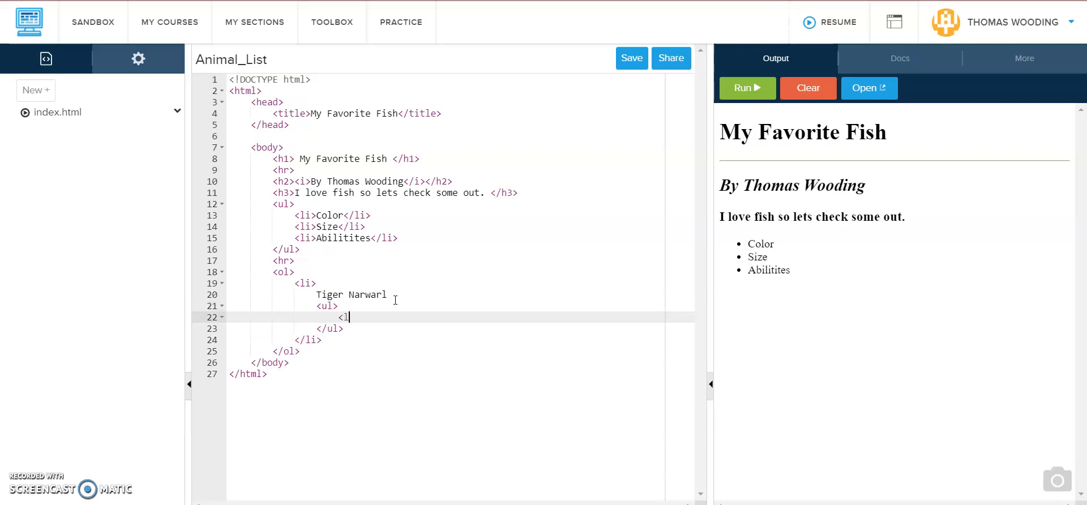
{"action": "type", "text": "i></li>"}
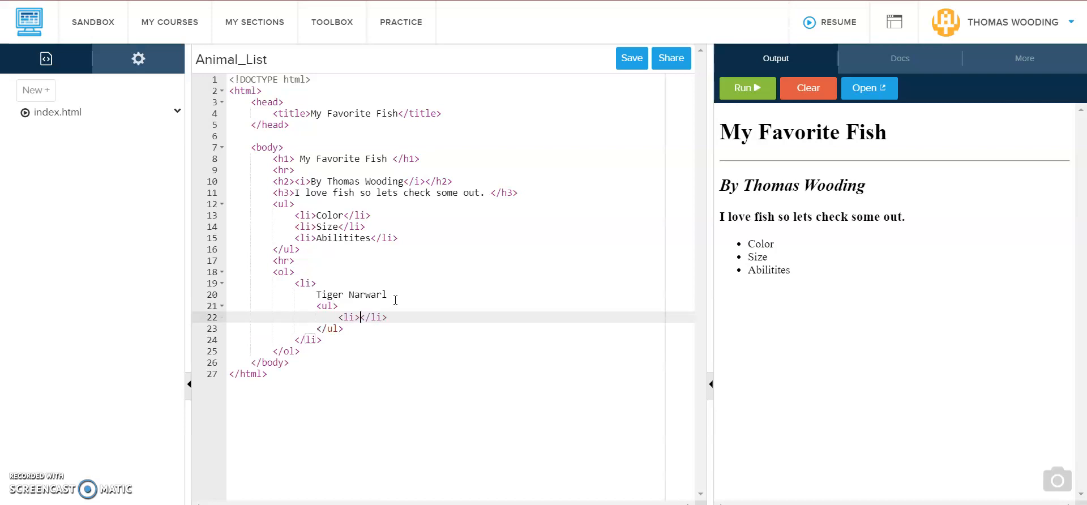
{"action": "type", "text": "Color"}
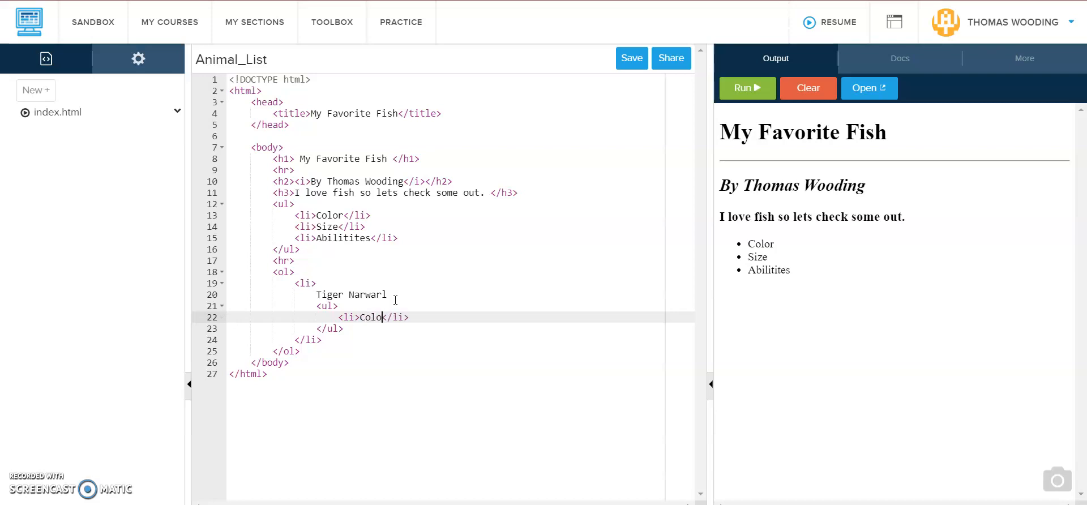
{"action": "type", "text": ": Amak"}
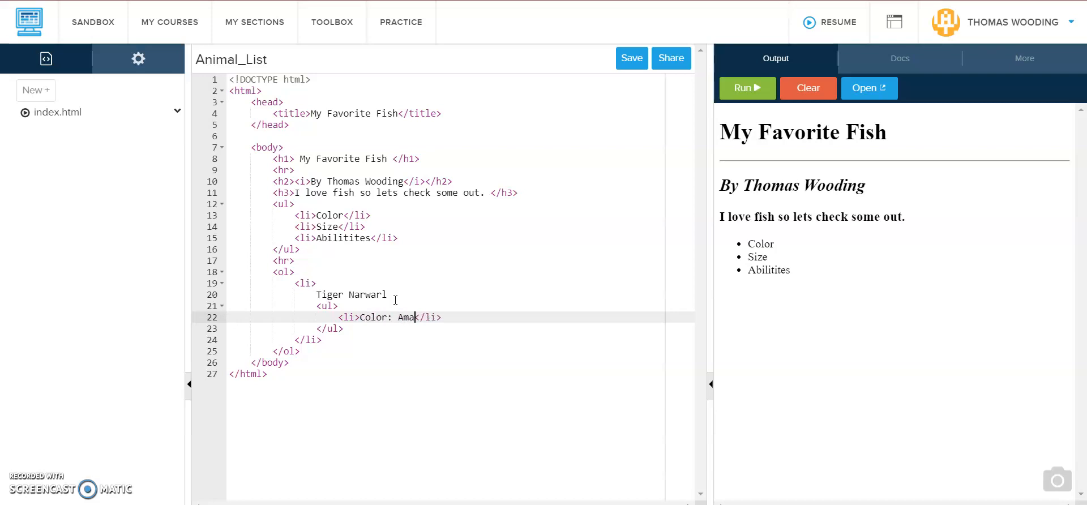
{"action": "type", "text": "zing pink"}
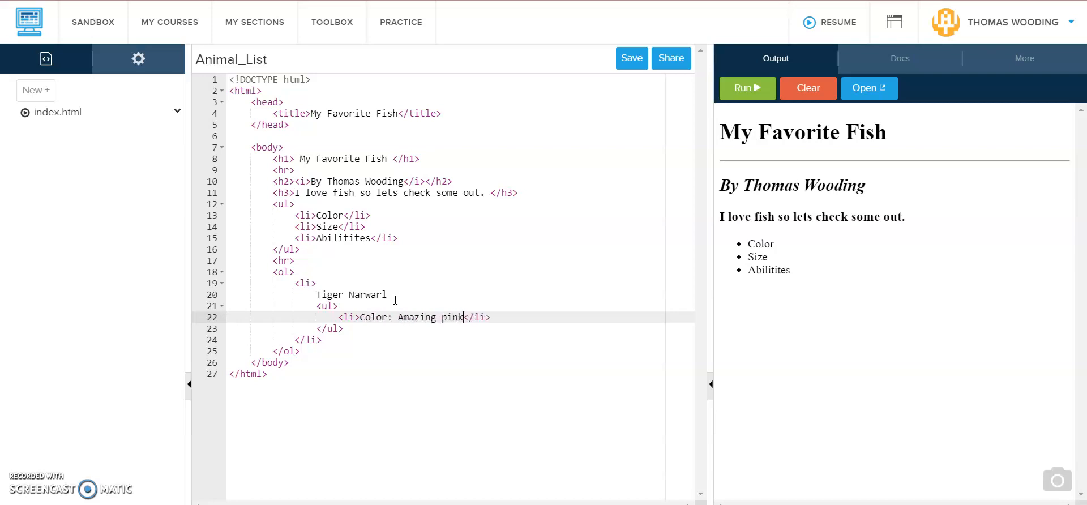
{"action": "type", "text": ",blue,"}
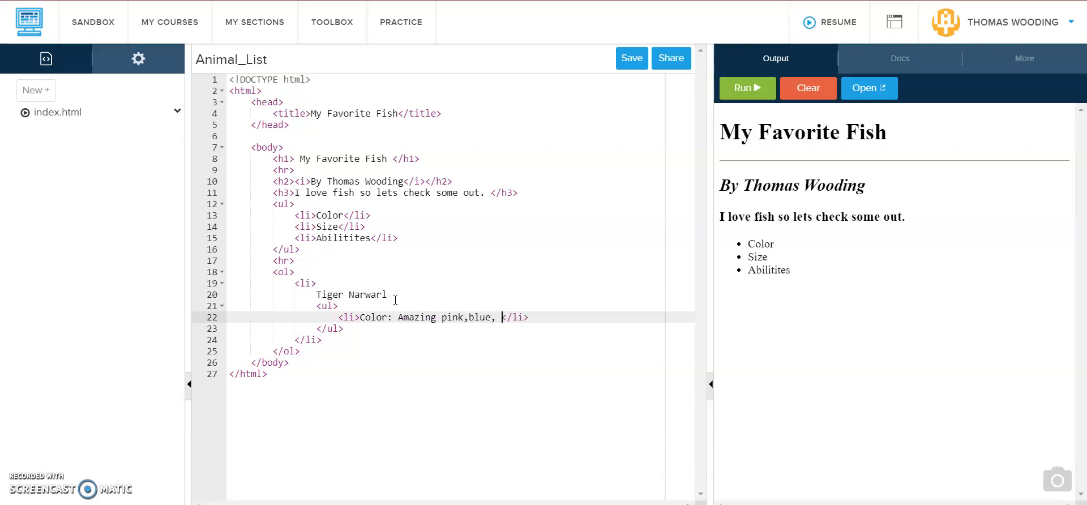
{"action": "type", "text": "and yellow"}
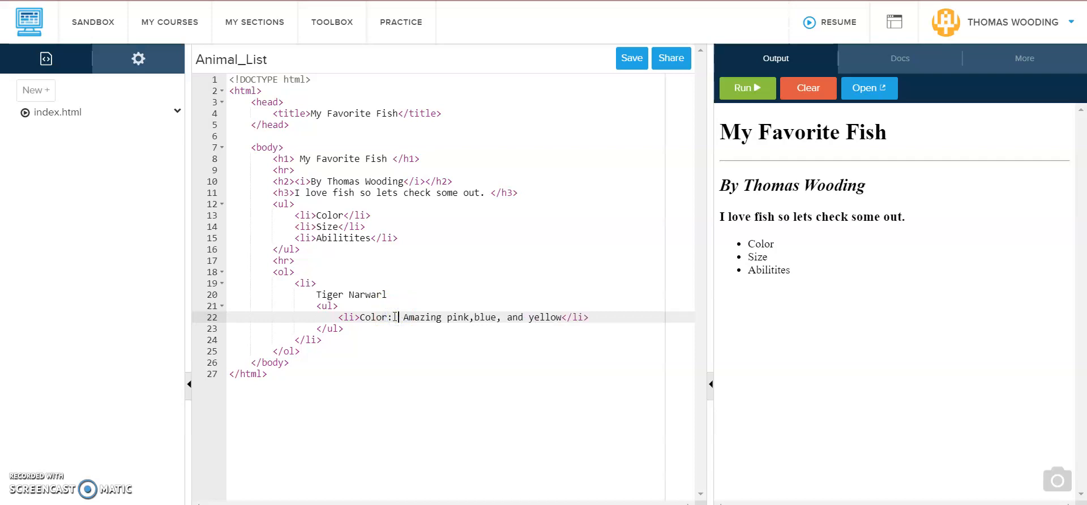
{"action": "type", "text": "10."}
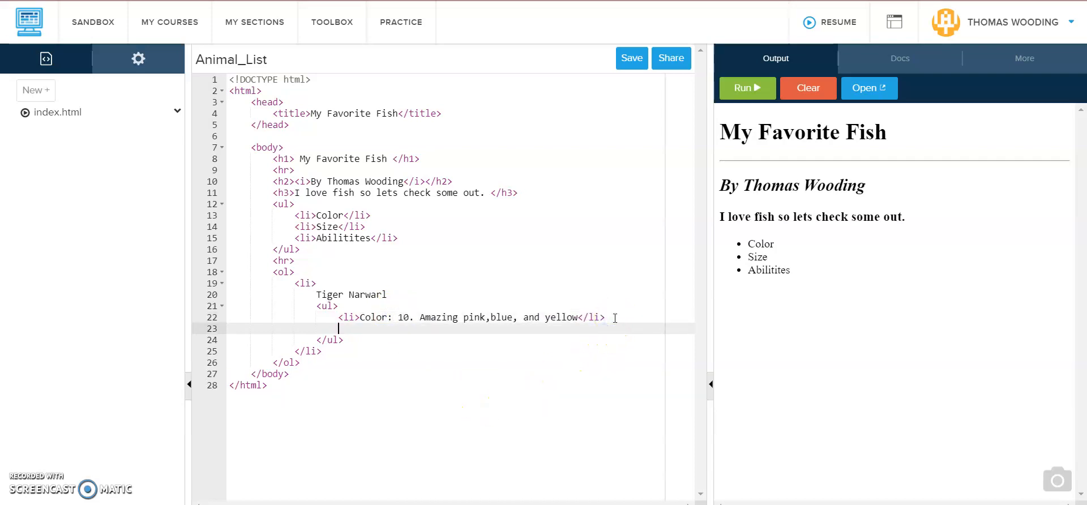
Add a Size list item reading 'Pretty big'.
{"action": "type", "text": "<"}
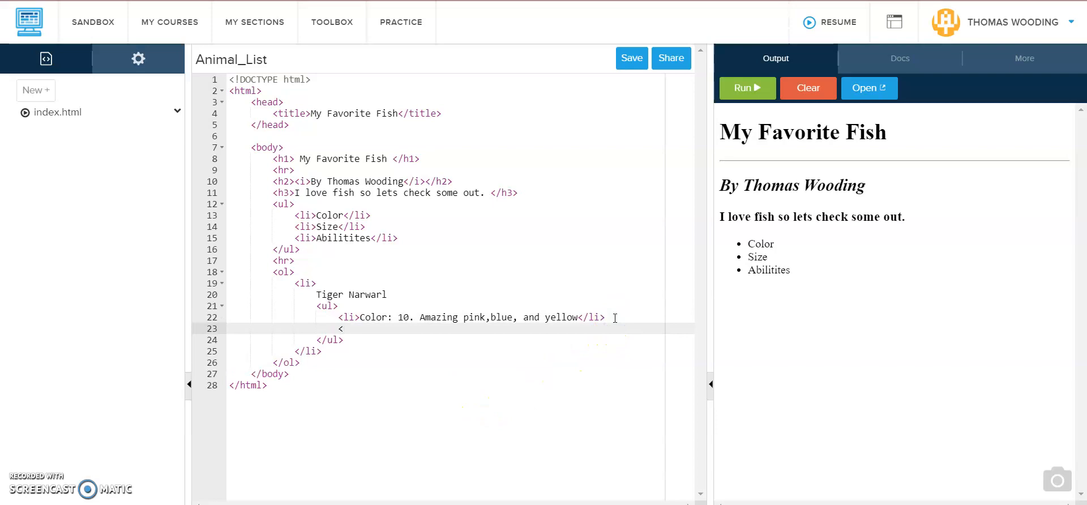
{"action": "type", "text": "li></li>"}
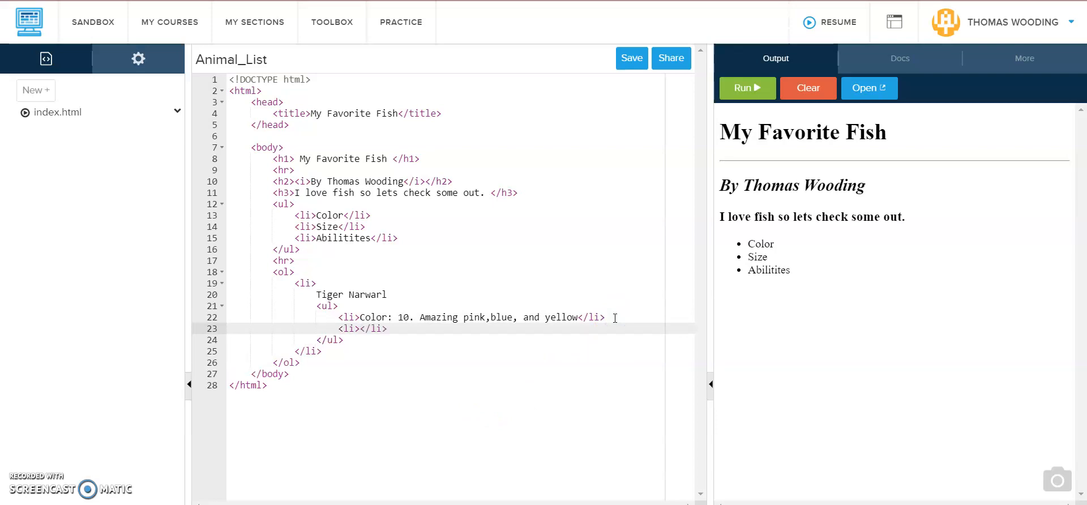
{"action": "type", "text": "S"}
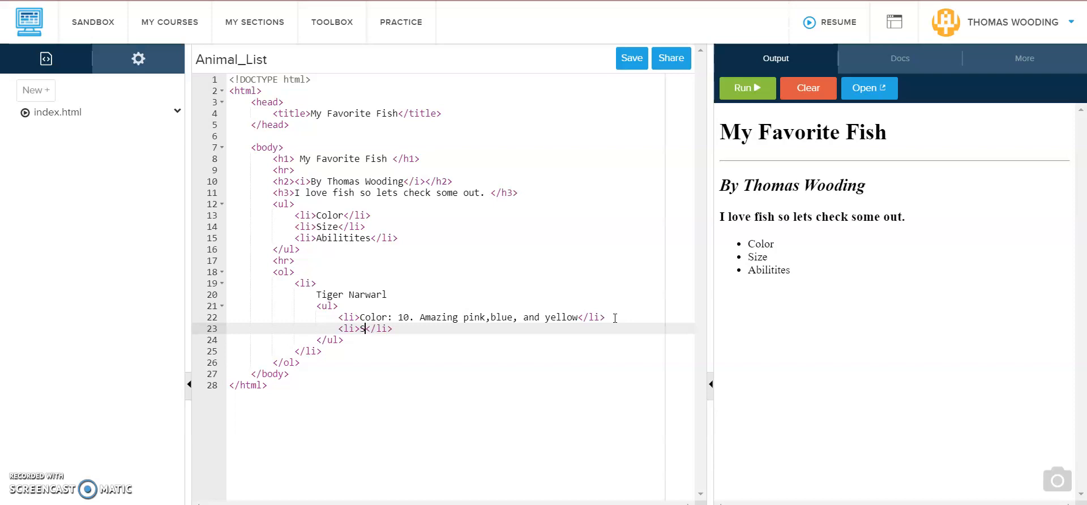
{"action": "type", "text": "Size:8"}
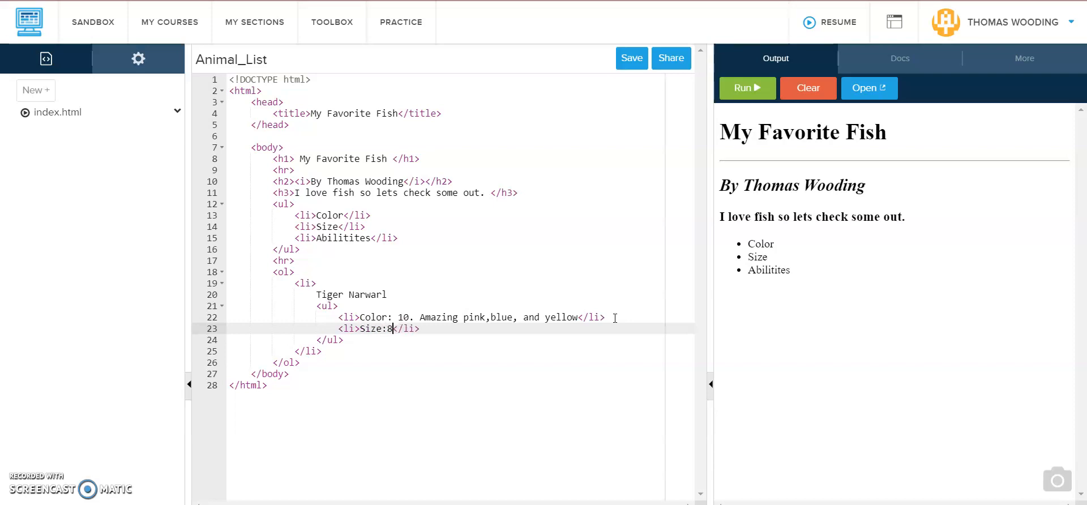
{"action": "type", "text": ". Pre"}
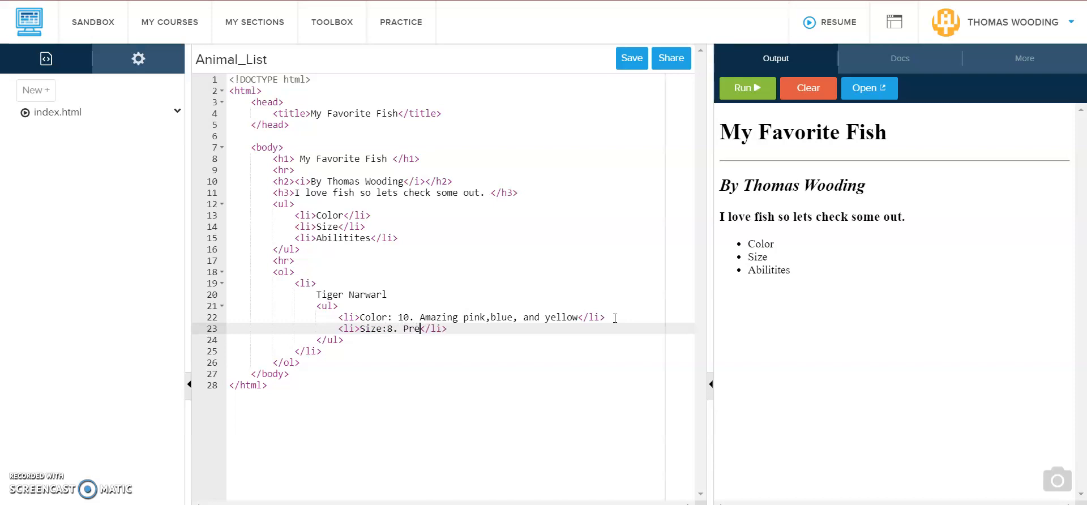
{"action": "type", "text": "tty"}
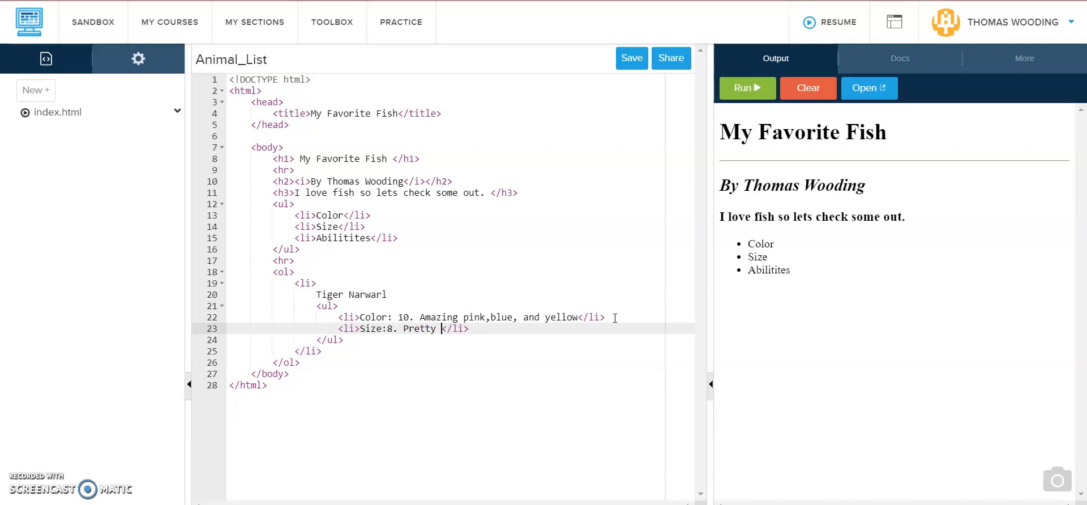
{"action": "type", "text": "big"}
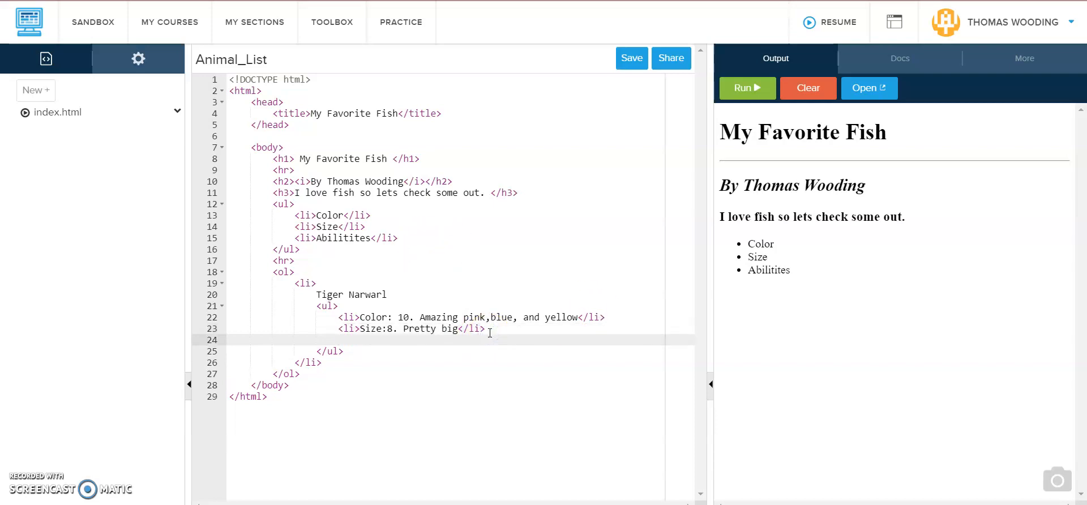
Add 'Abilities: Husk can fend off predators' and begin another list item.
{"action": "type", "text": "<li></li>"}
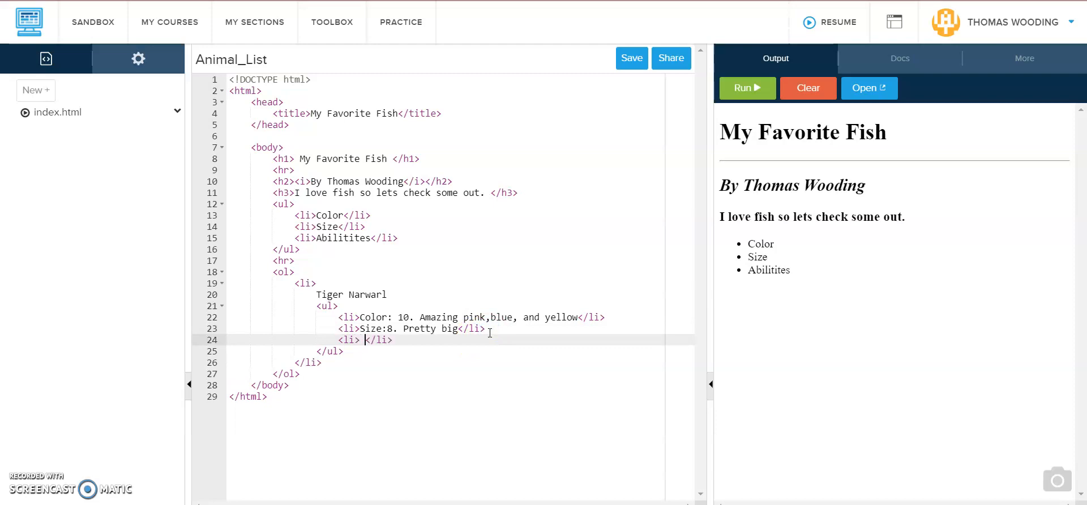
{"action": "type", "text": "Abi"}
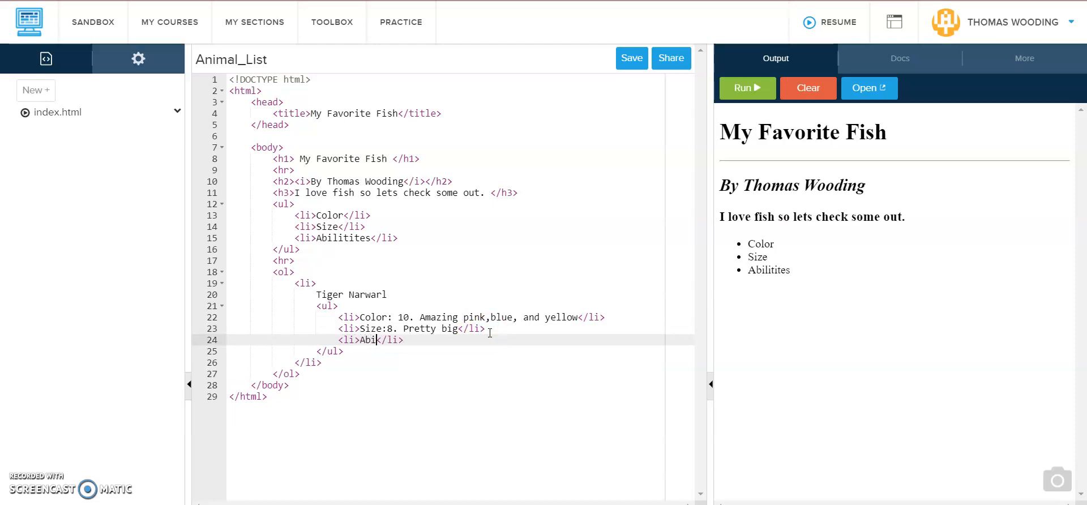
{"action": "type", "text": "lities"}
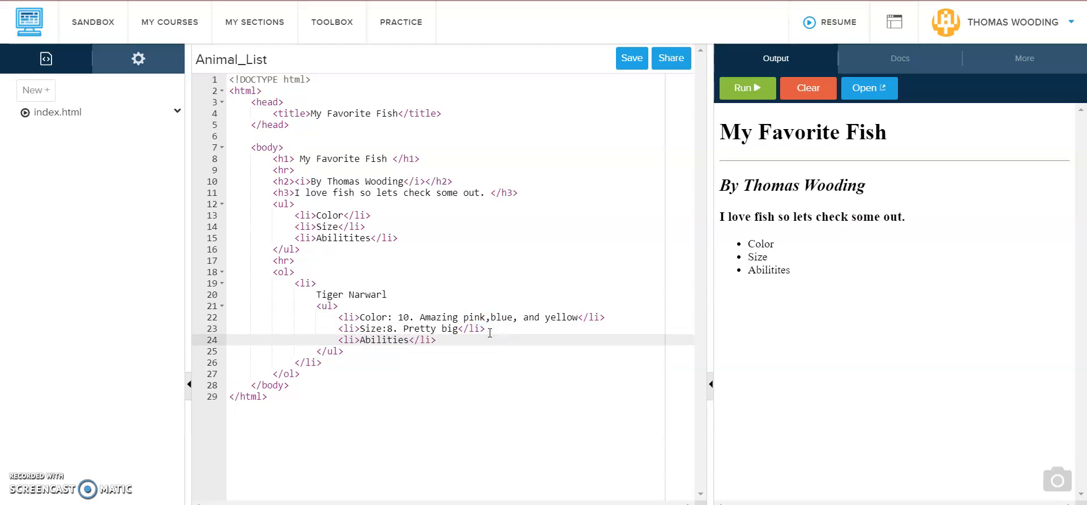
{"action": "type", "text": ": Husk"}
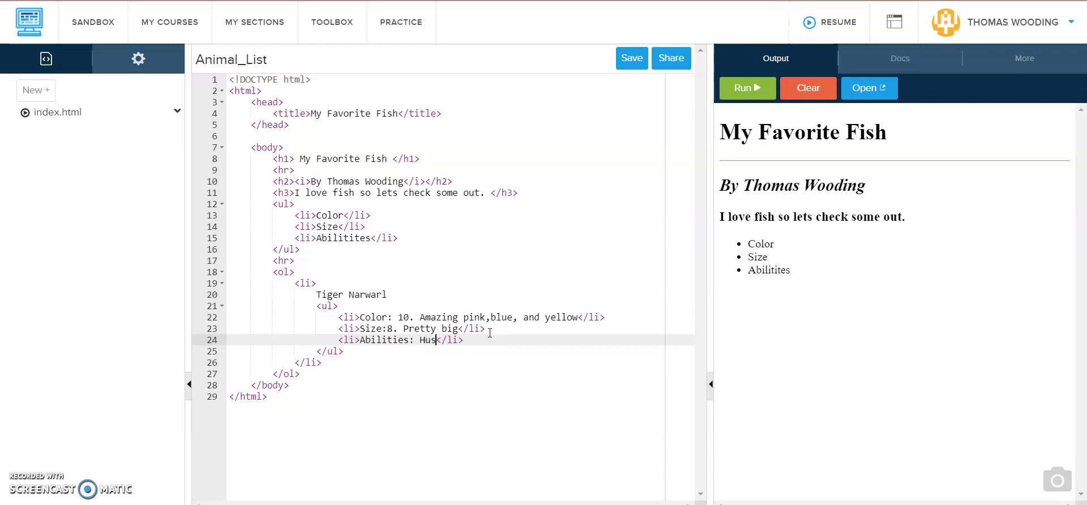
{"action": "type", "text": "can fend off"}
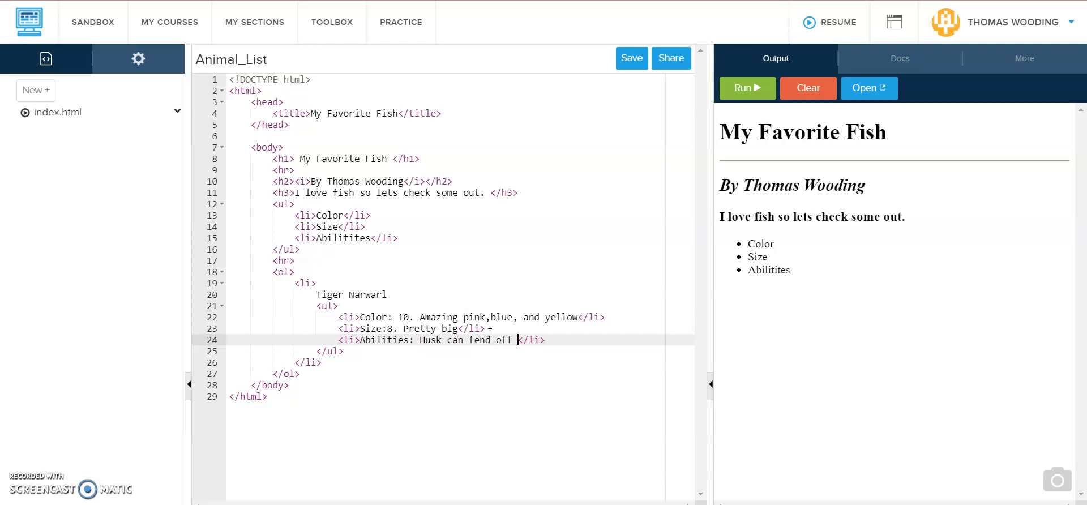
{"action": "type", "text": "predators"}
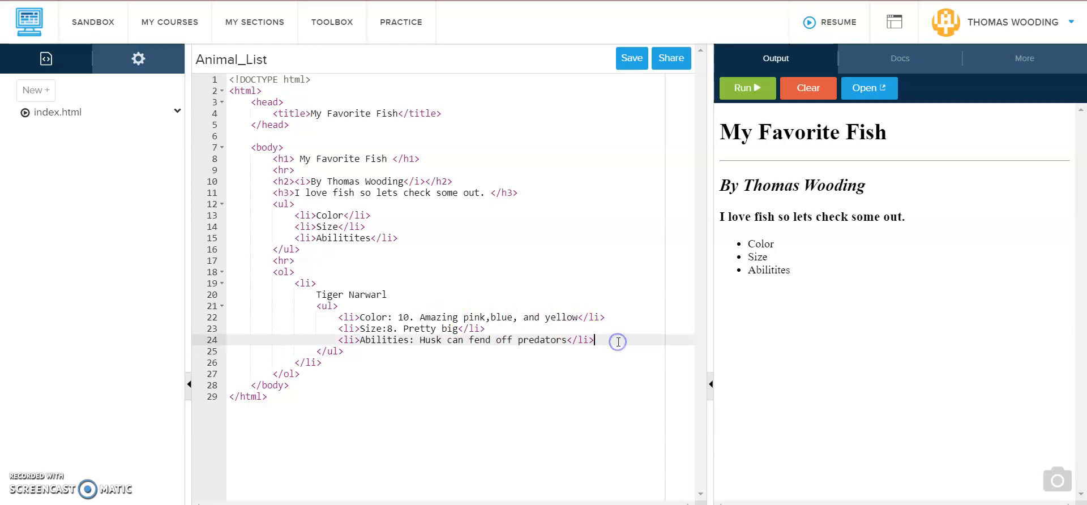
{"action": "type", "text": "<li><</li>"}
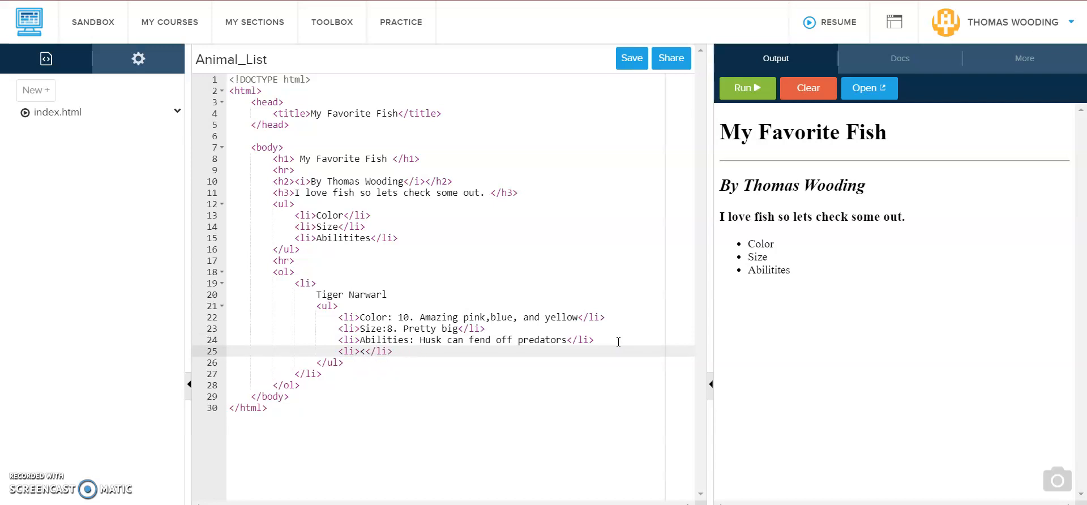
Add a 'Link to Article' anchor to the WWF narwhal facts URL and render the page.
{"action": "type", "text": "ahref"}
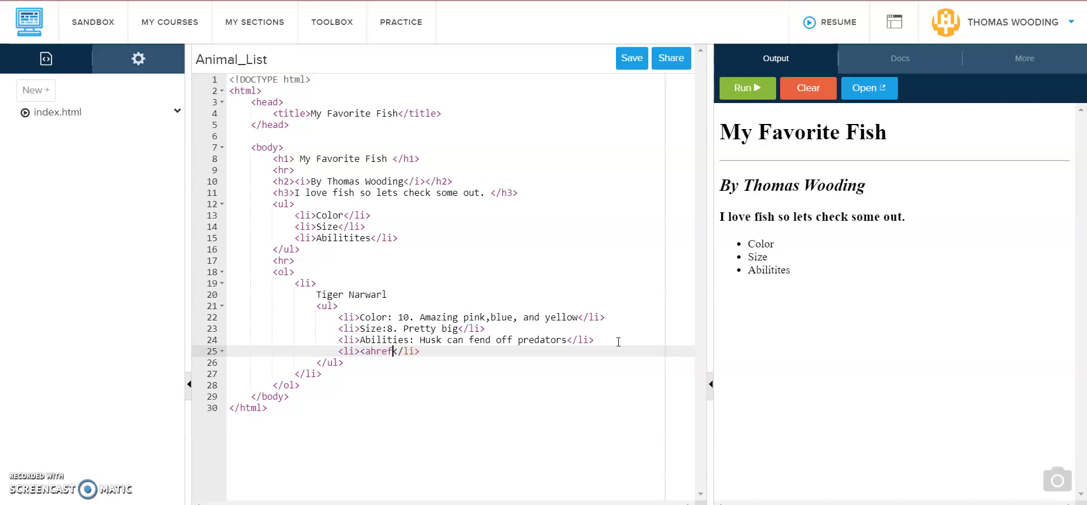
{"action": "key", "text": "Backspace"}
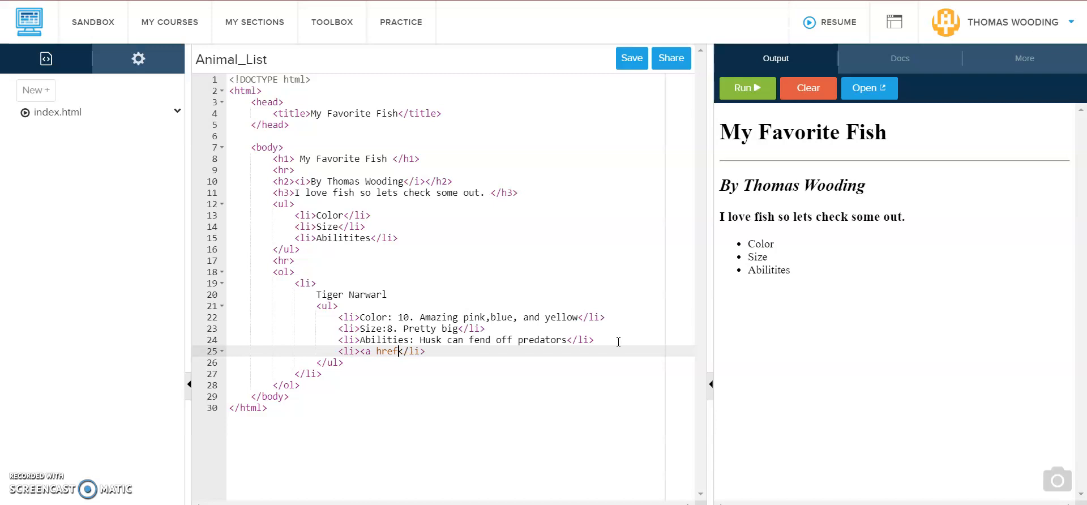
{"action": "type", "text": "= \""}
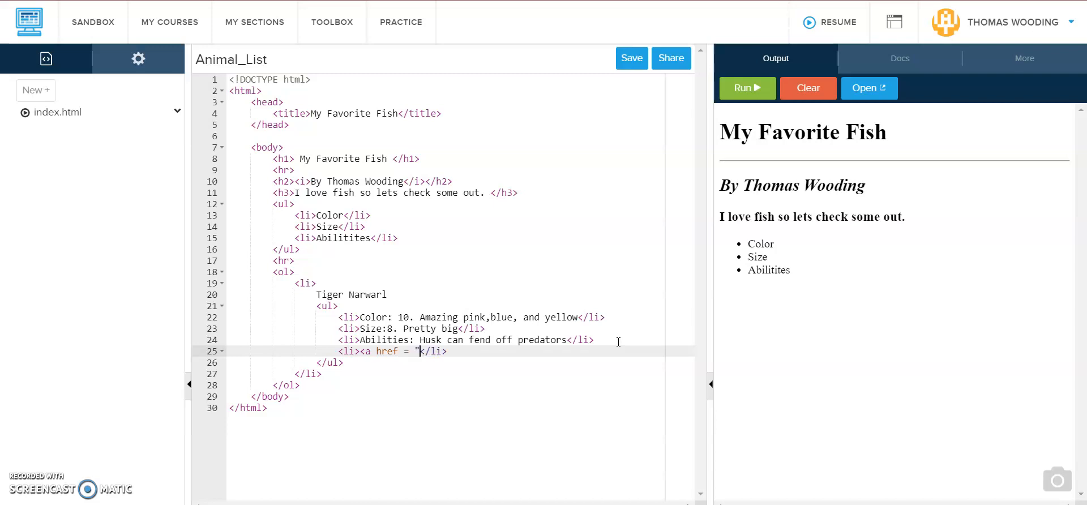
{"action": "type", "text": "\""}
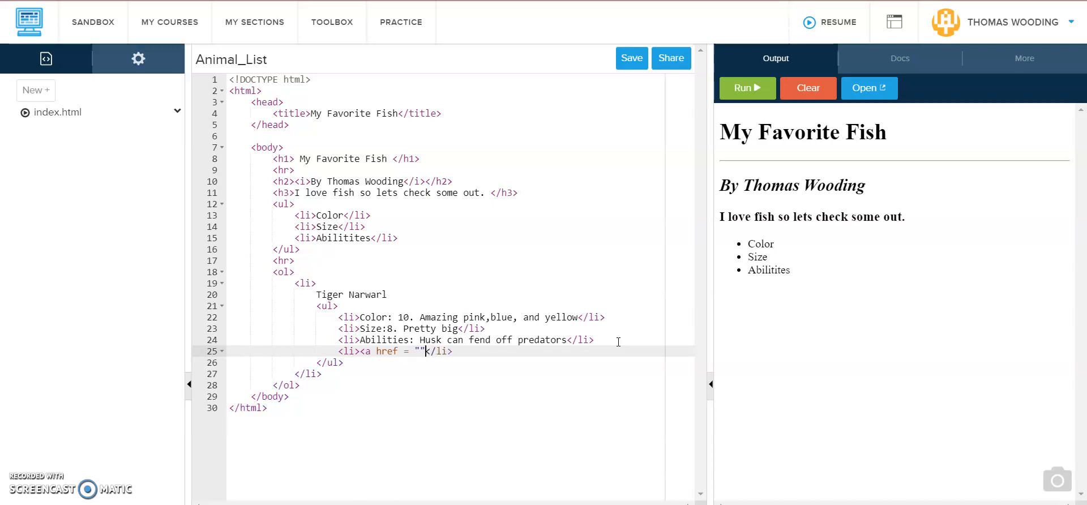
{"action": "type", "text": "></a>"}
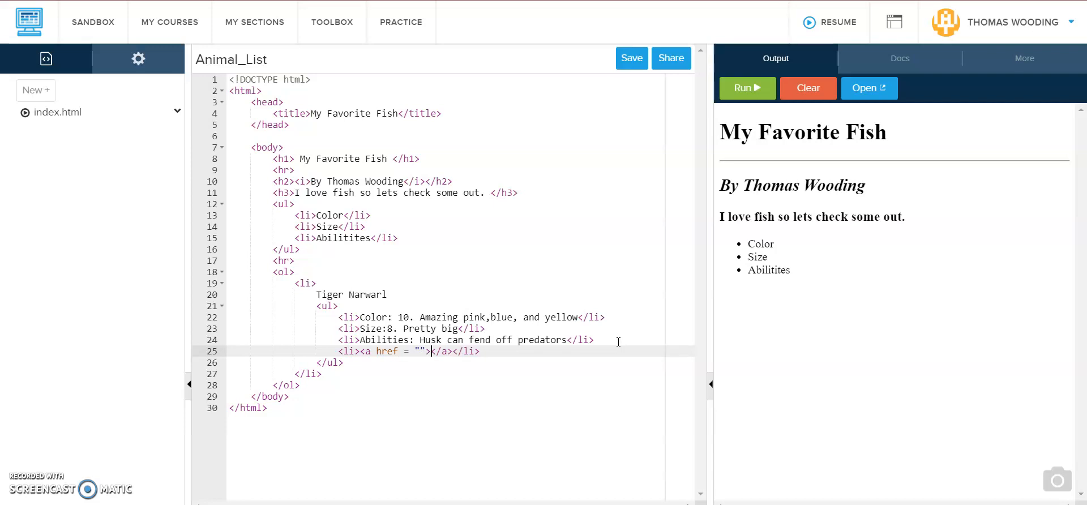
{"action": "type", "text": "Link to"}
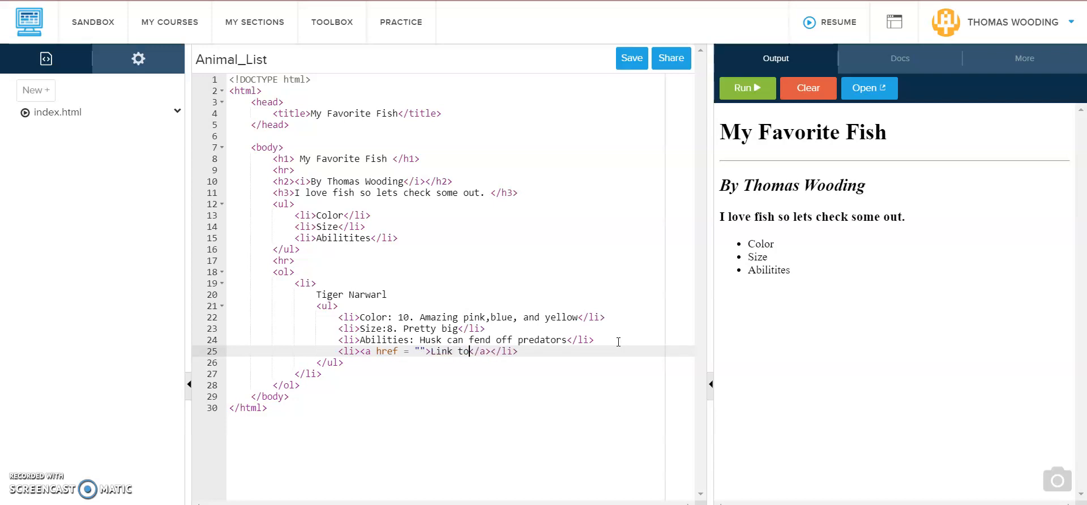
{"action": "type", "text": "Article"}
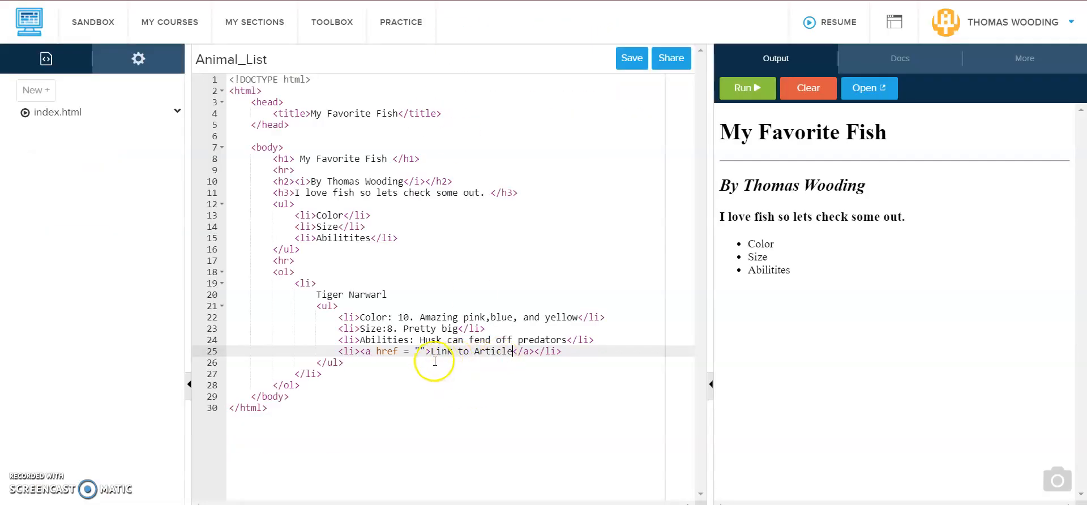
{"action": "type", "text": "https://www.worldwildlife.org/stories/unicorn-of-the-sea-narwhal-facts\""}
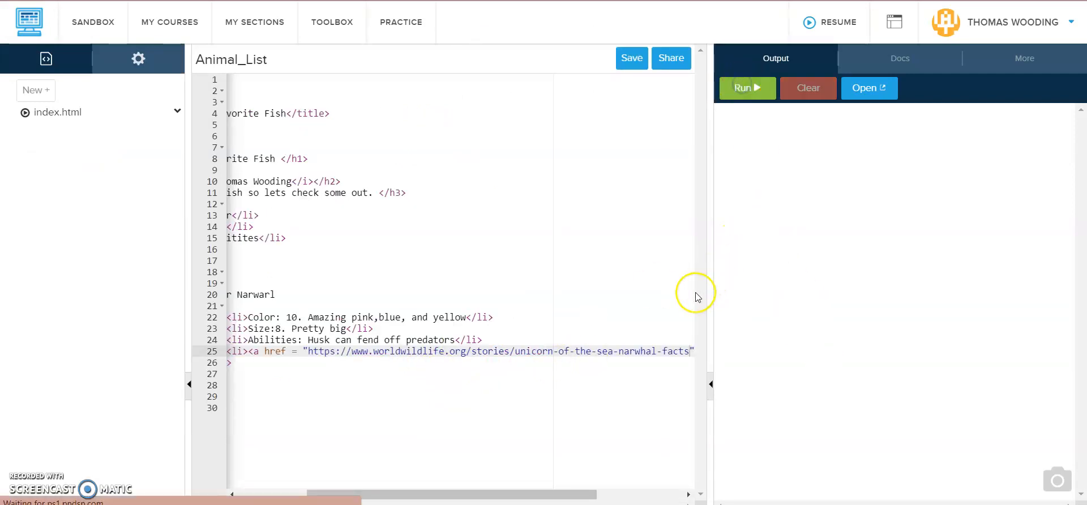
{"action": "left_click", "coordinate": [747, 87]}
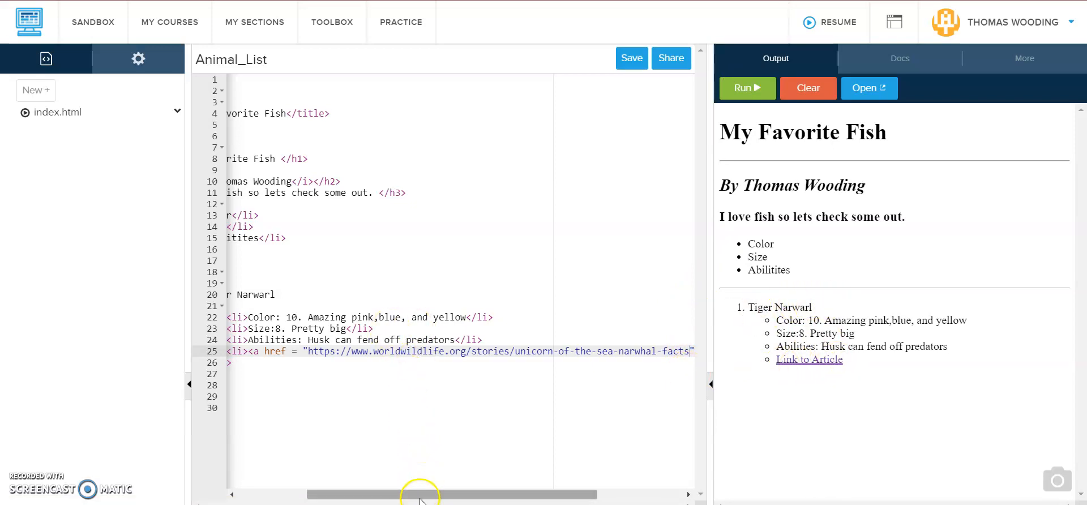
Wrap 'Tiger Narwarl' in h4 tags and rerun the page to show it bold.
{"action": "left_click_drag", "start_coordinate": [420, 493], "coordinate": [250, 493]}
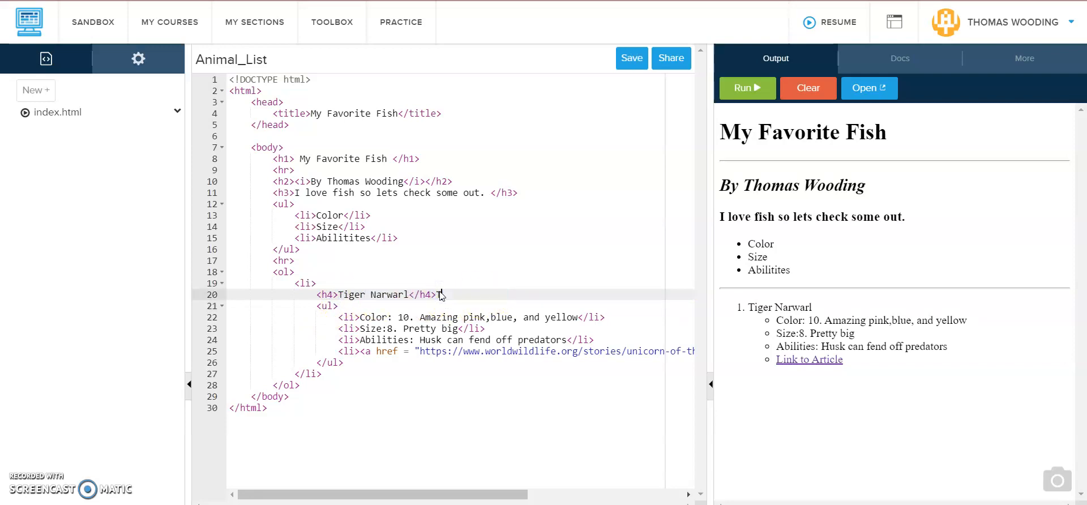
{"action": "left_click", "coordinate": [747, 88]}
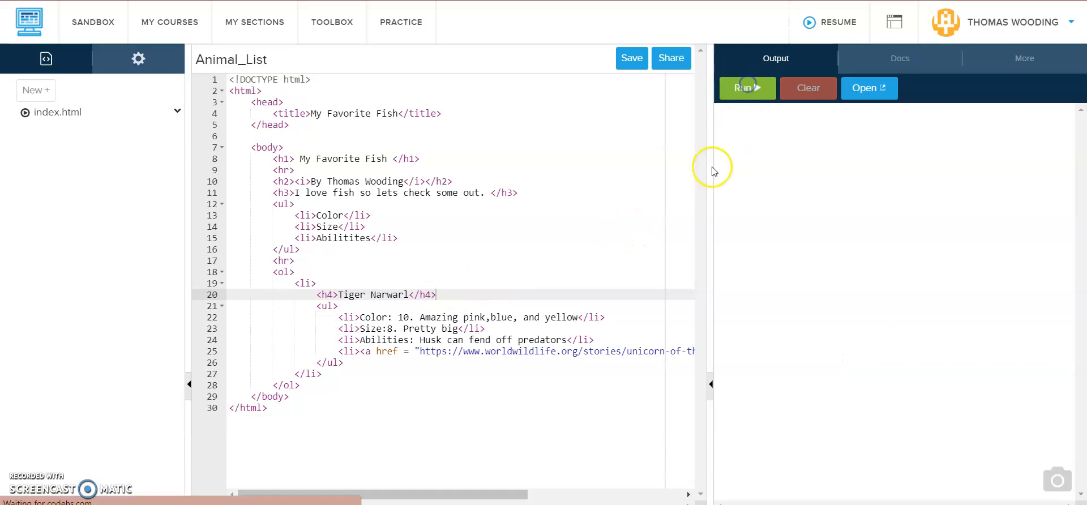
{"action": "left_click", "coordinate": [747, 88]}
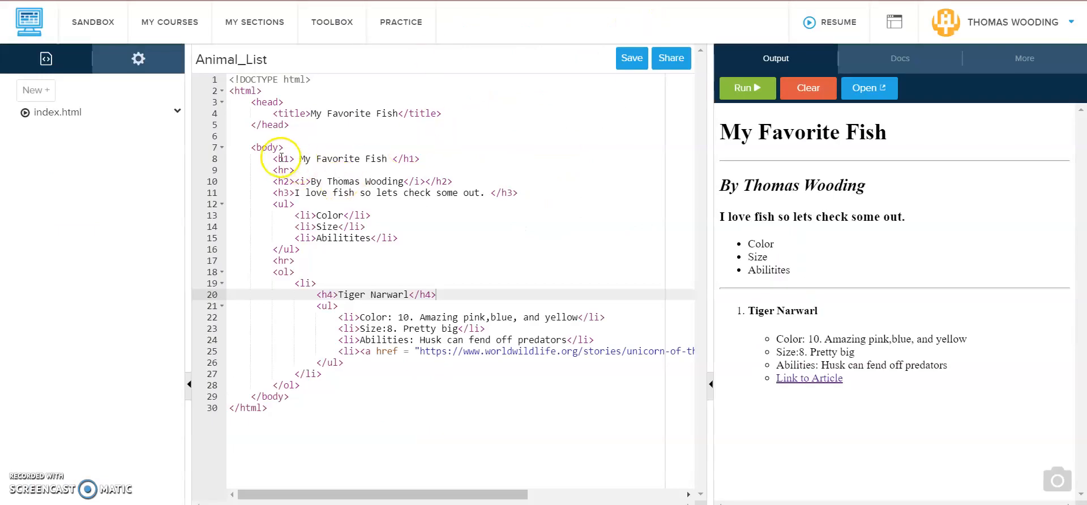
Wrap the h1 title through the h3 line in center tags and render the page.
{"action": "type", "text": "center></center>"}
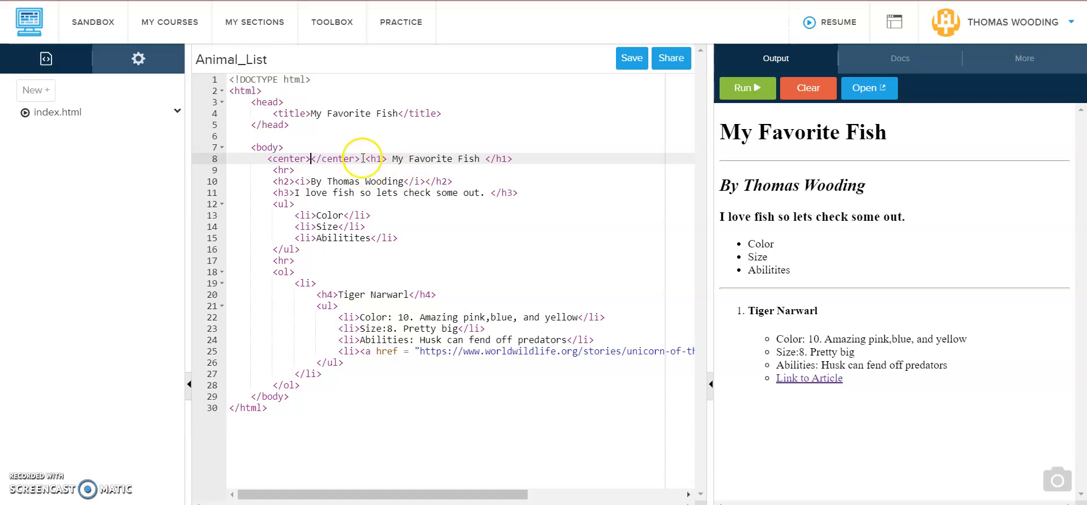
{"action": "double_click", "coordinate": [336, 158]}
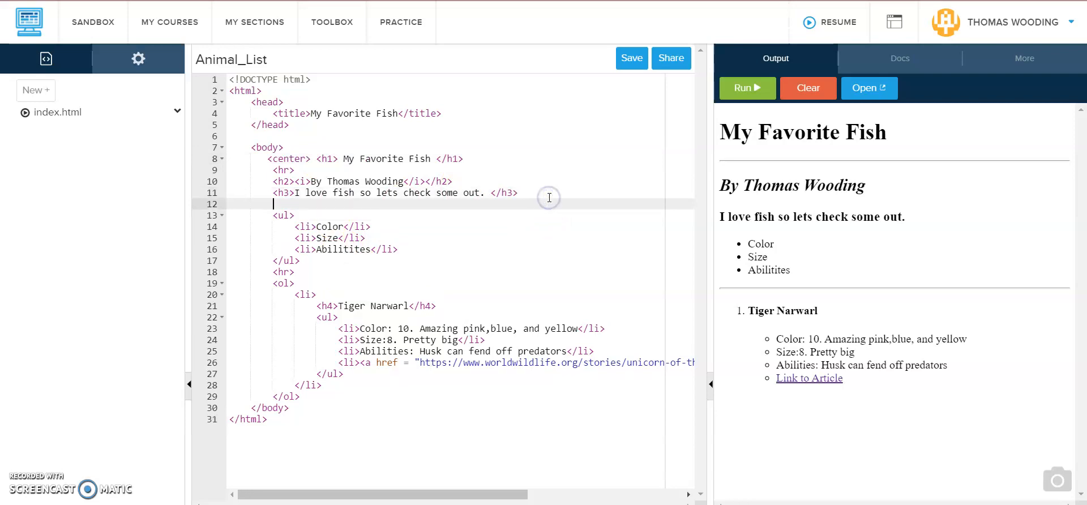
{"action": "type", "text": "</center>"}
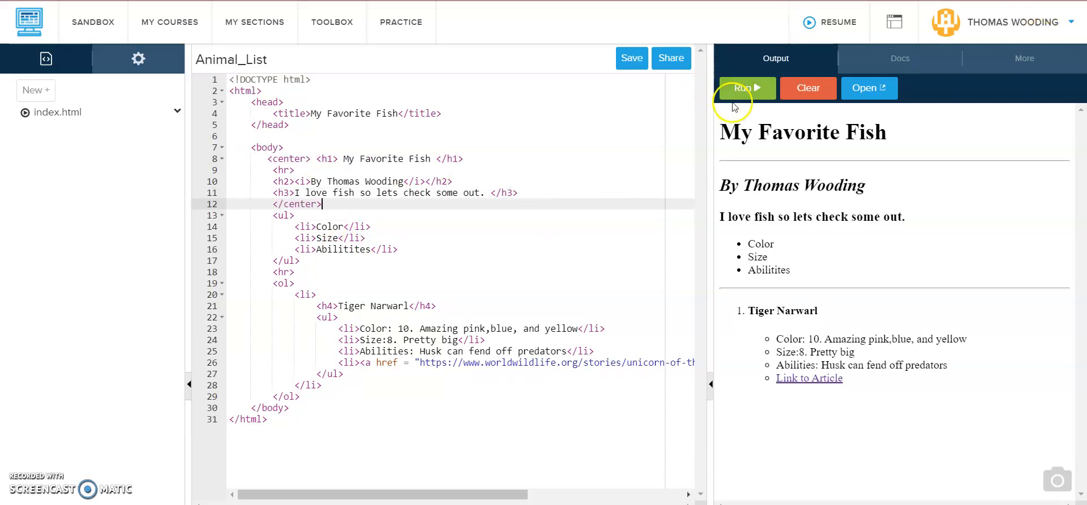
{"action": "left_click", "coordinate": [746, 88]}
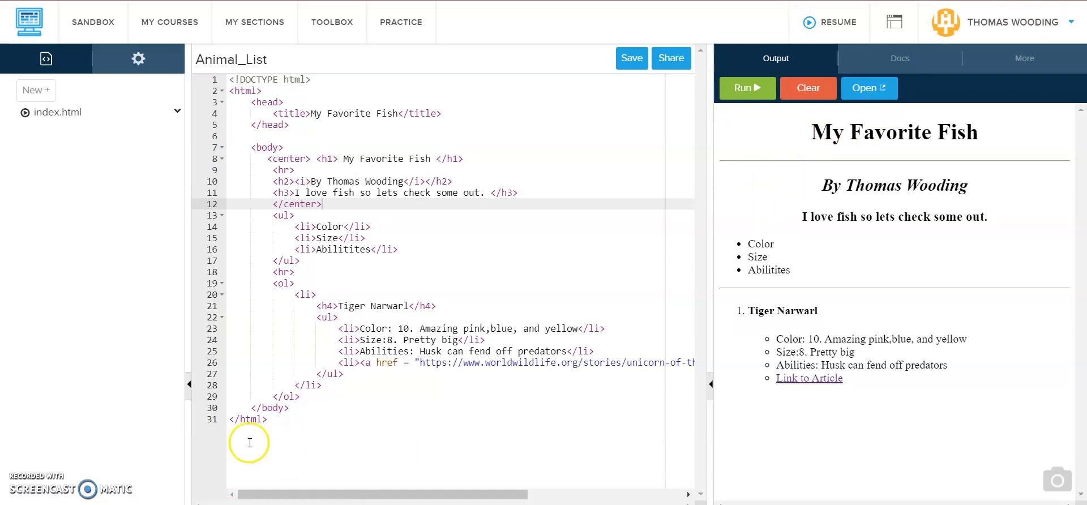
{"action": "mouse_move", "coordinate": [319, 399]}
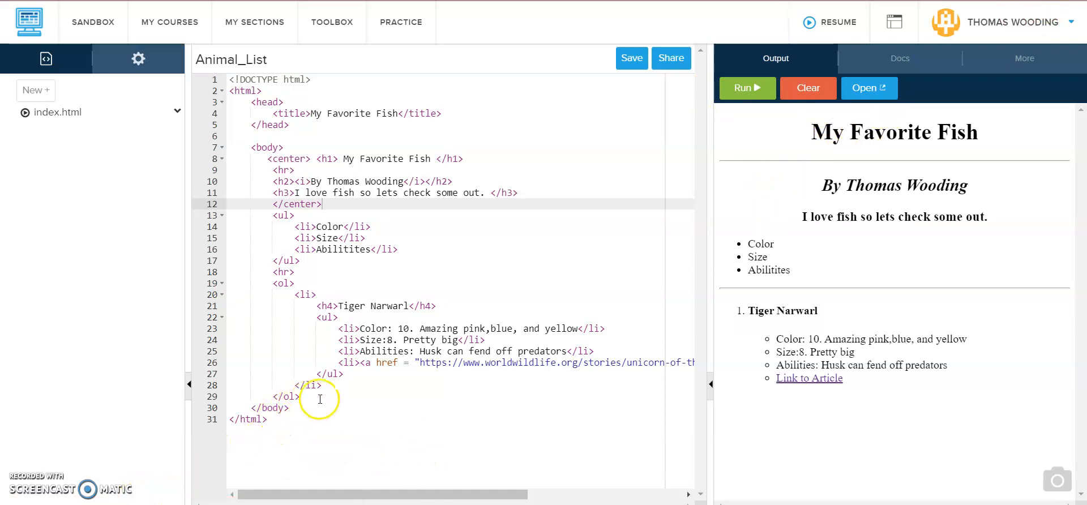